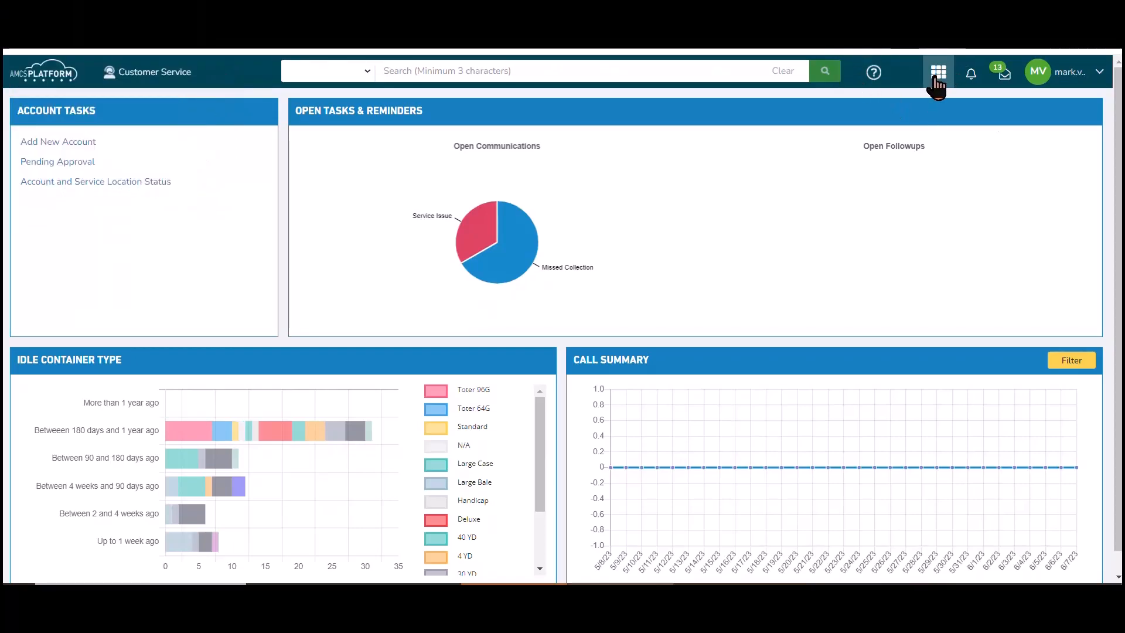
# - Switch to the Accounting module via the app launcher and enter the Invoicing area
pyautogui.click(937, 71)
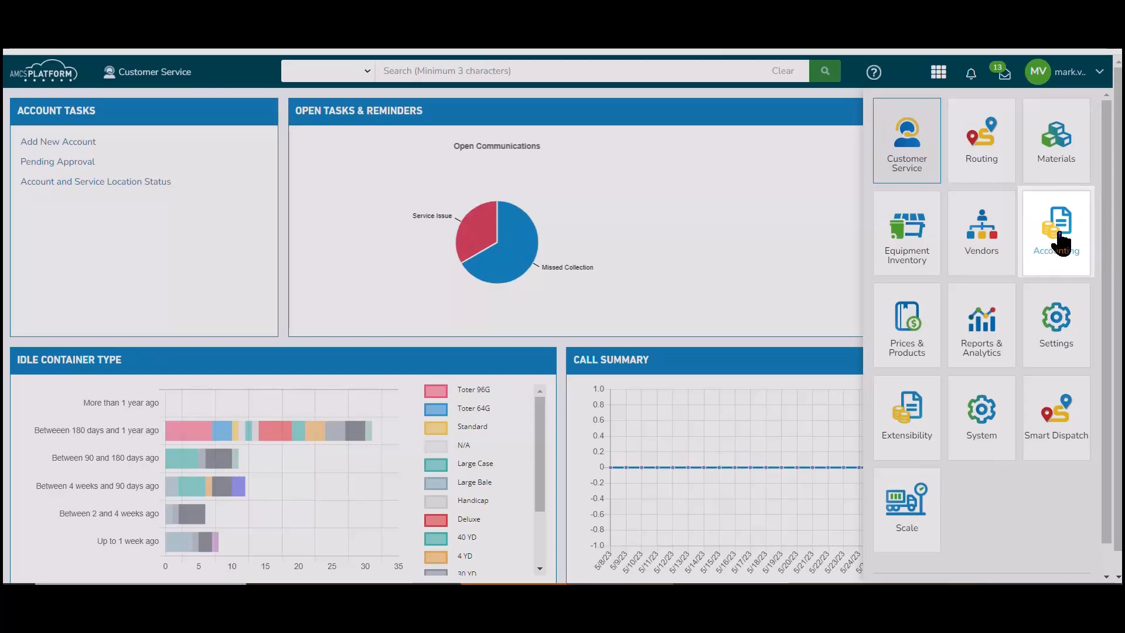
pyautogui.click(1055, 226)
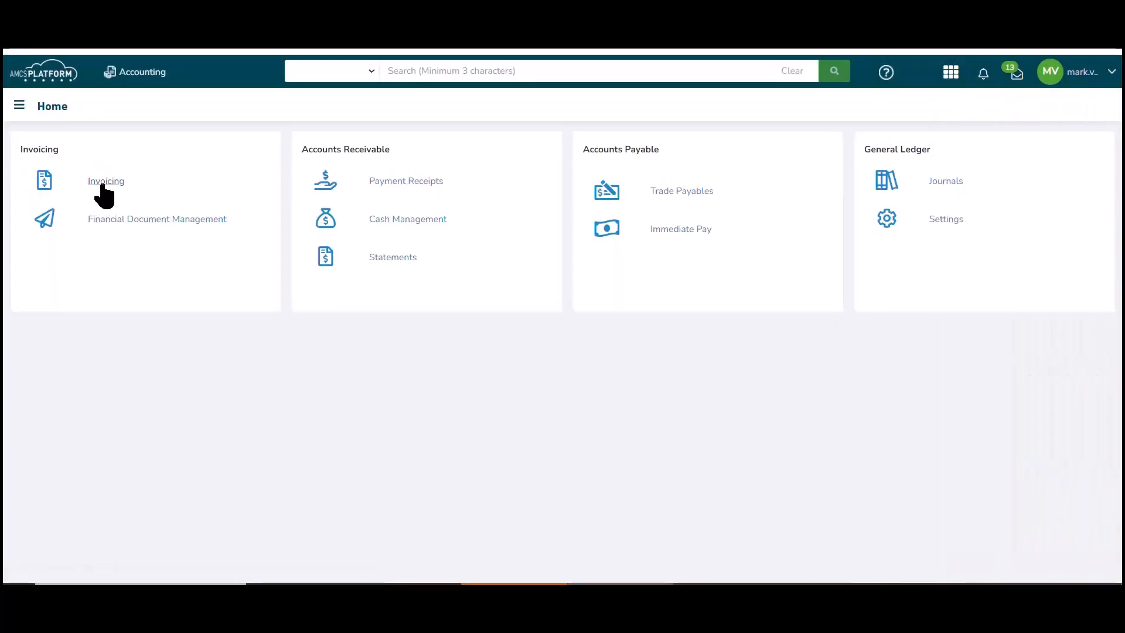
pyautogui.click(105, 181)
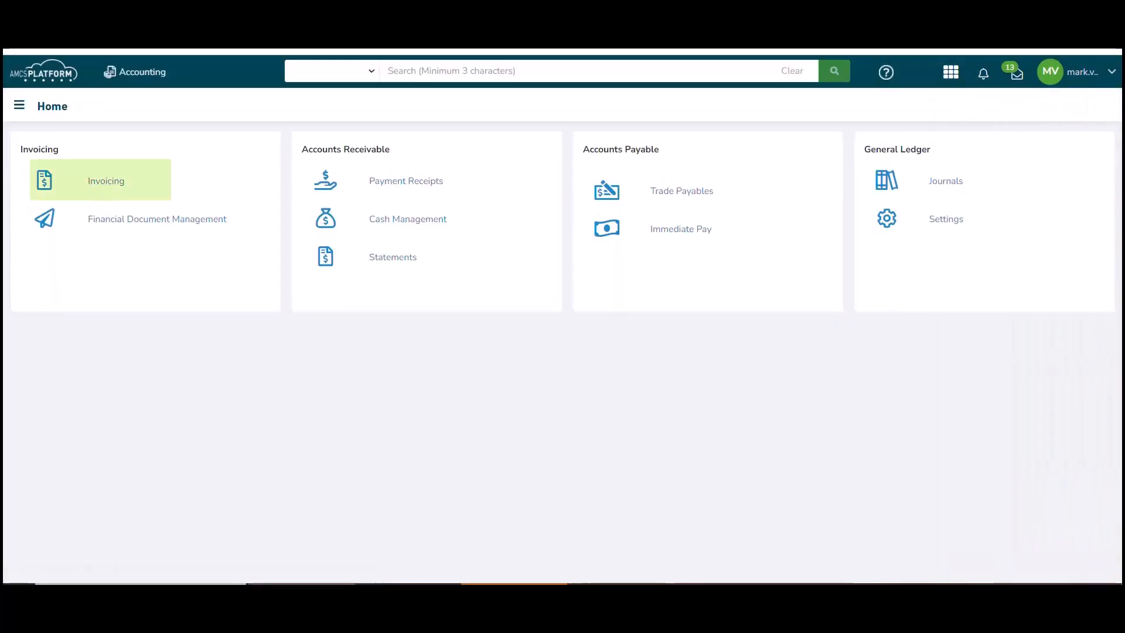
pyautogui.click(105, 181)
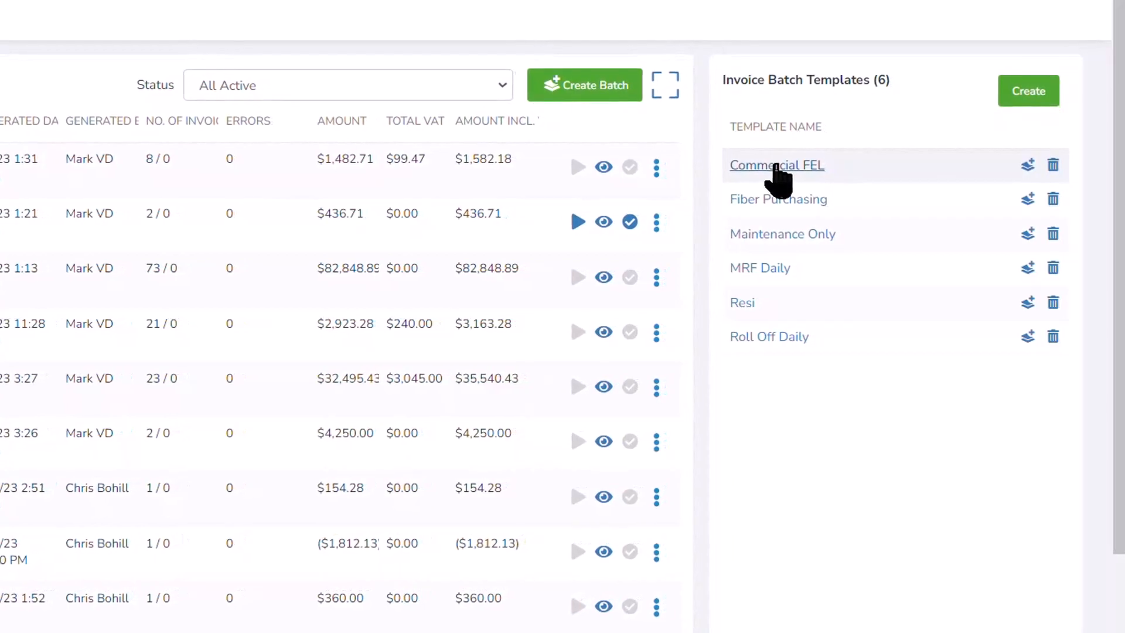
# - Bring up the Commercial FEL invoice batch template from the templates panel for editing
pyautogui.click(776, 166)
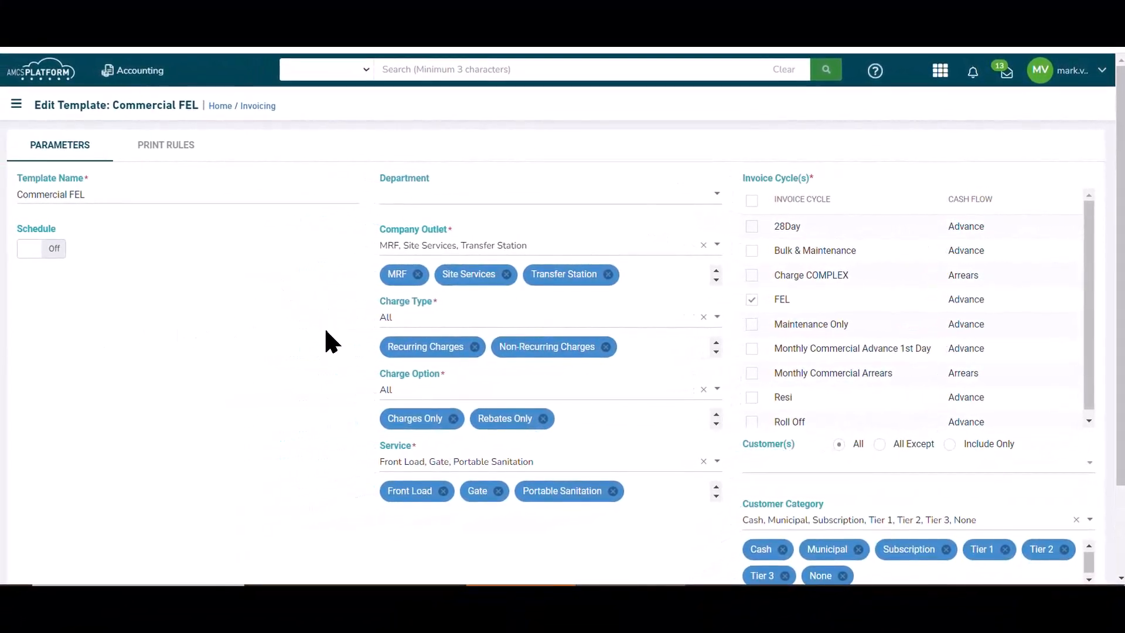
pyautogui.moveTo(731, 517)
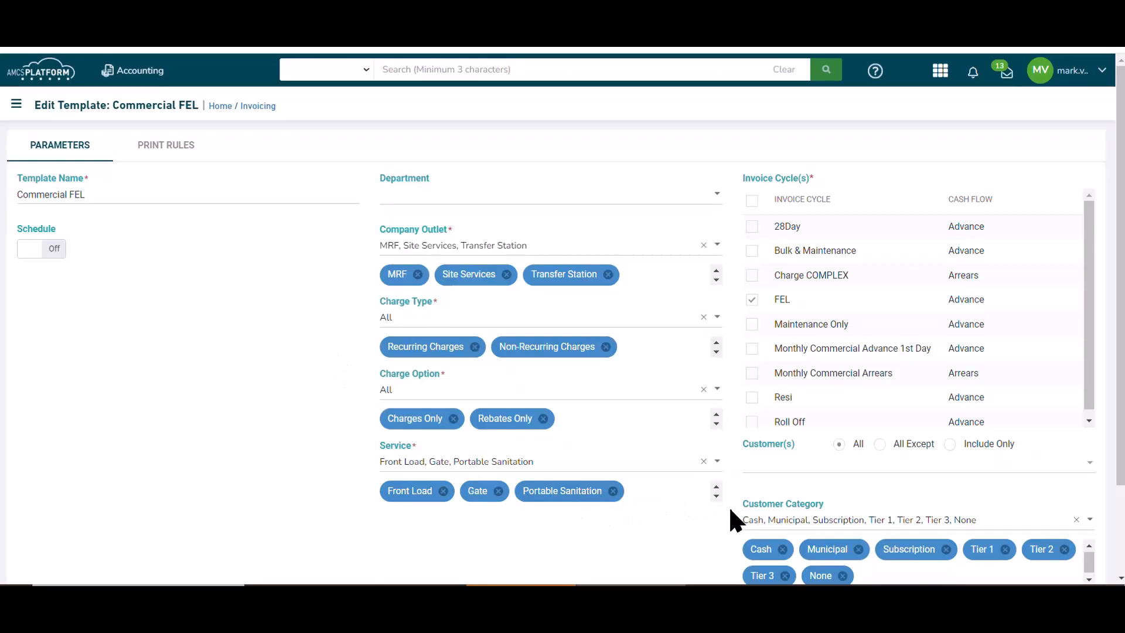
pyautogui.moveTo(722, 322)
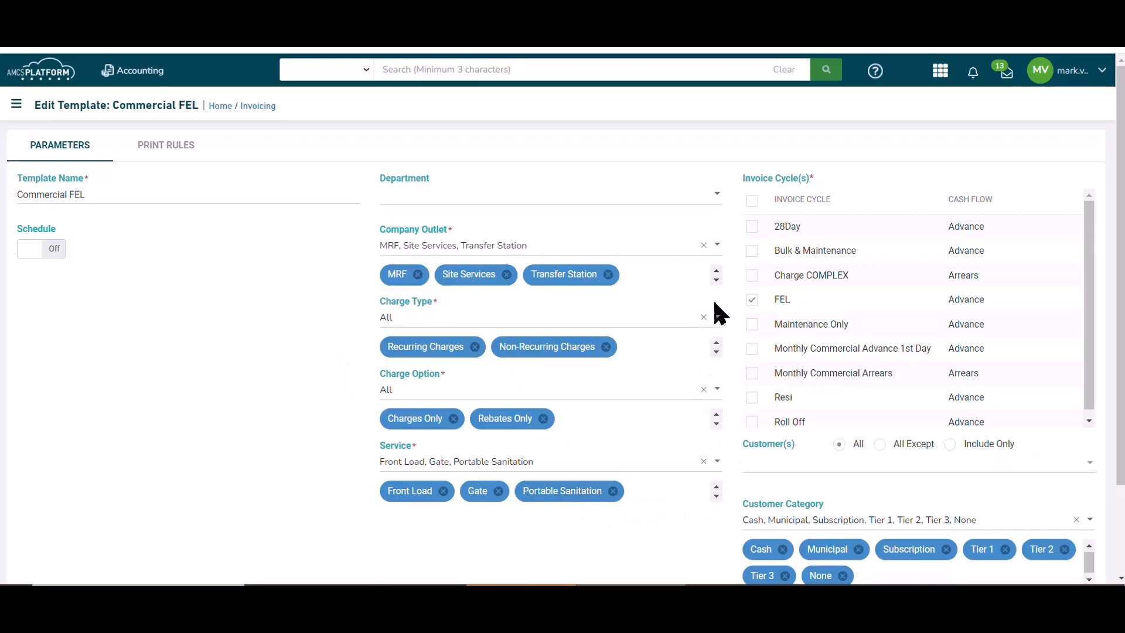
pyautogui.moveTo(695, 335)
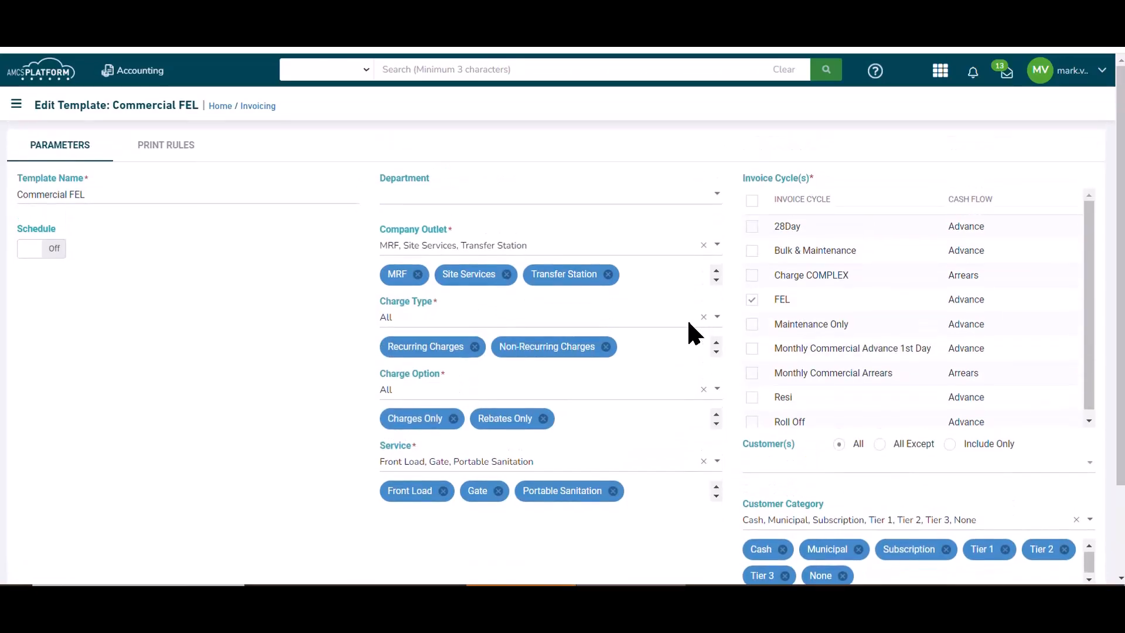
pyautogui.moveTo(2, 323)
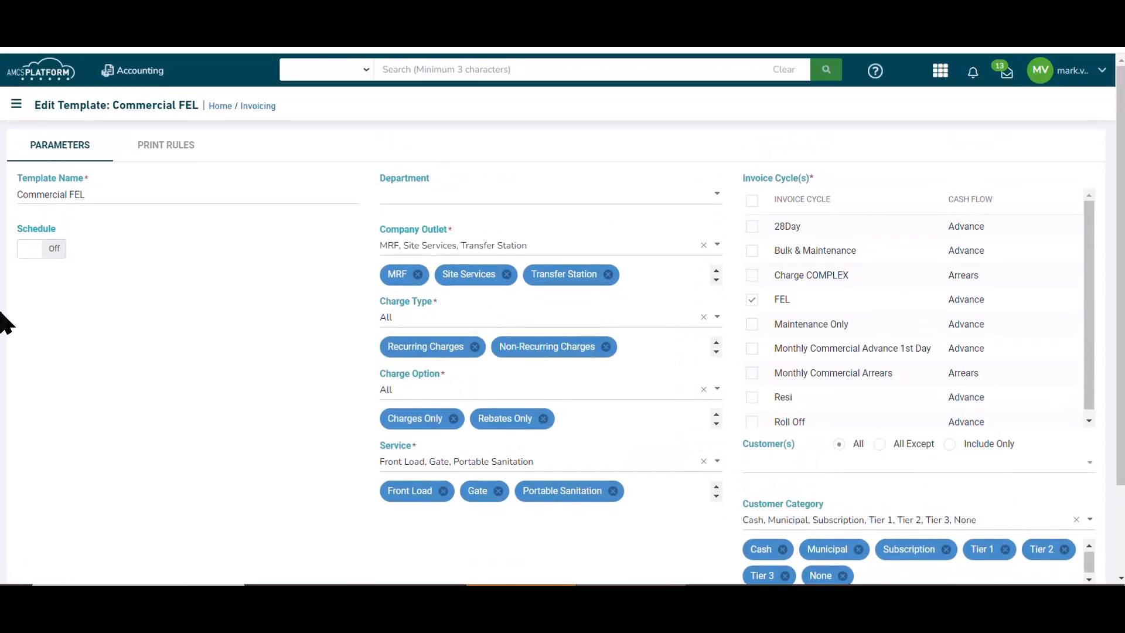
pyautogui.moveTo(30, 333)
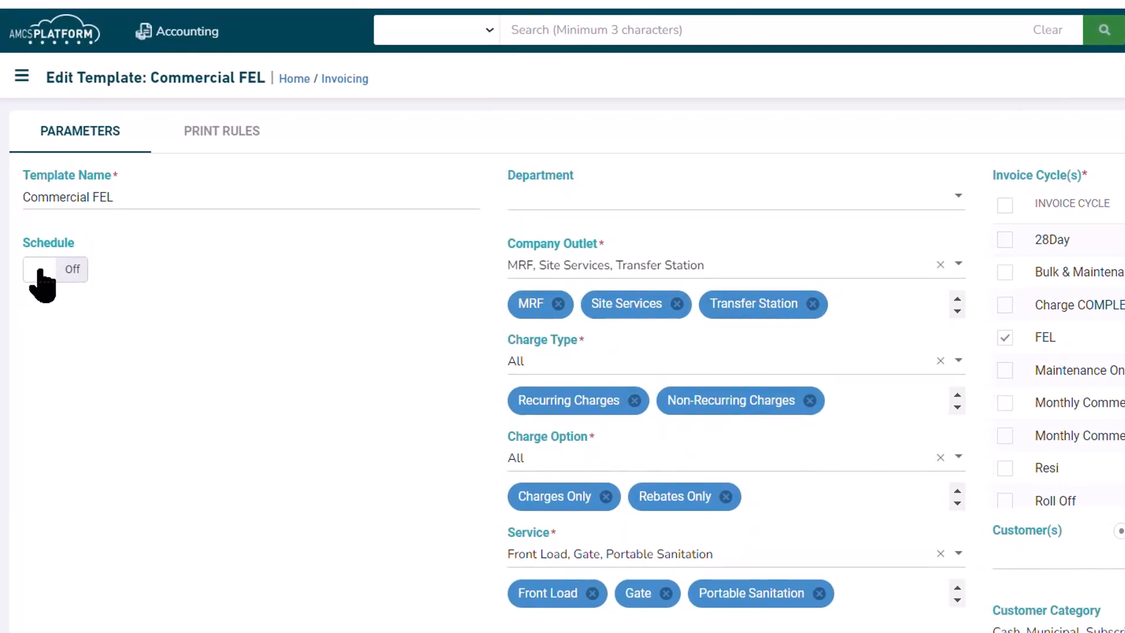
# - Enable scheduling with a weekly recurrence every 1 week on Mondays
pyautogui.click(41, 269)
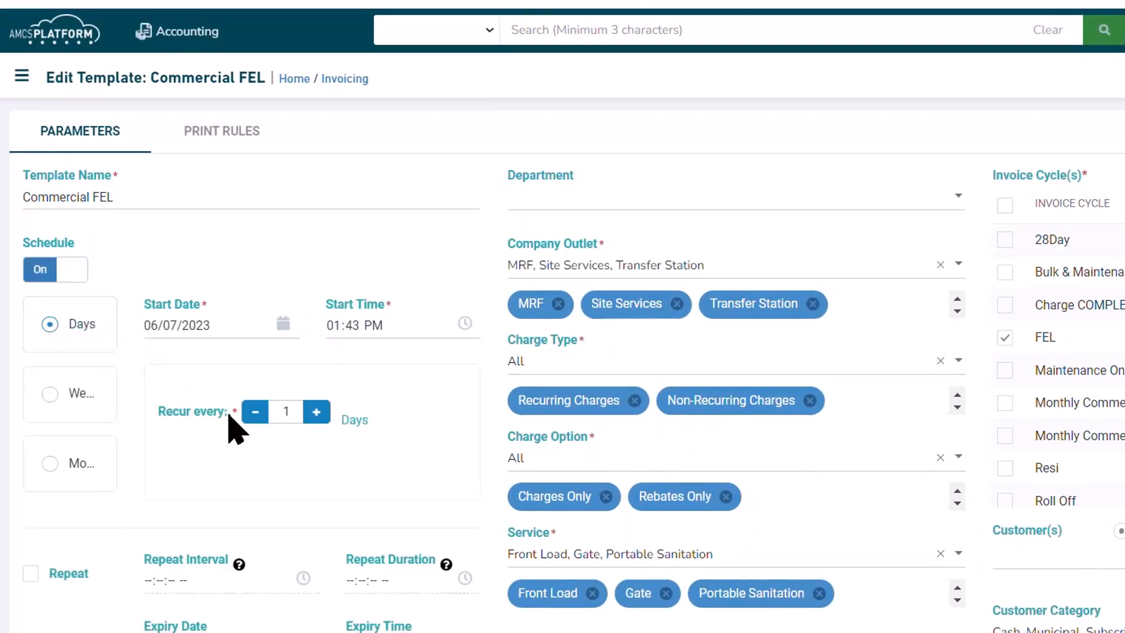
pyautogui.scroll(-3)
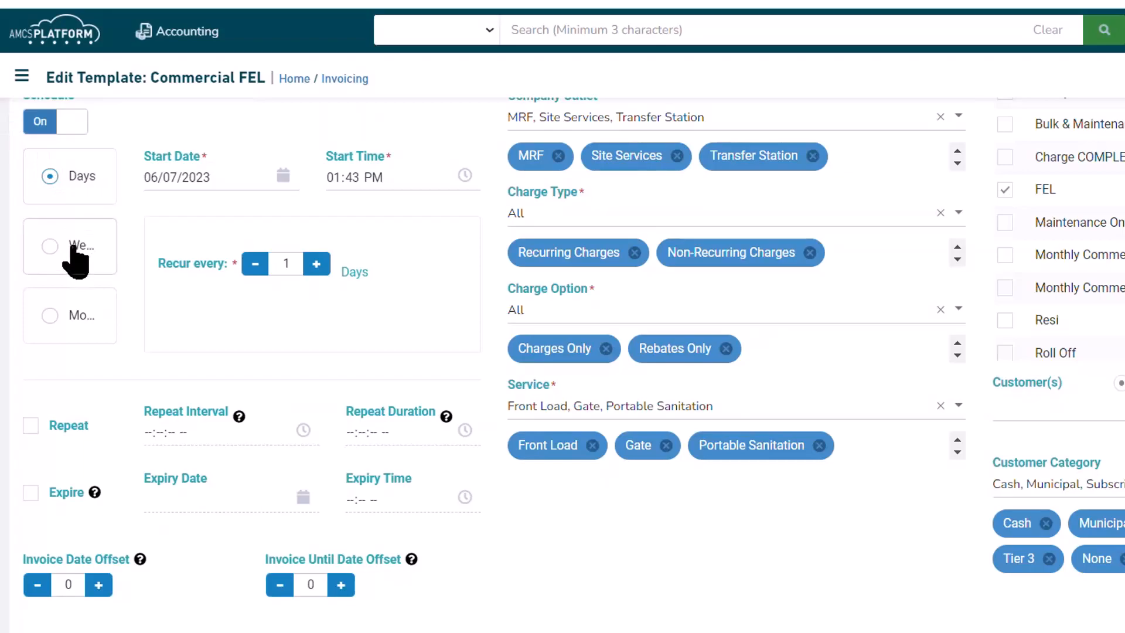
pyautogui.click(49, 315)
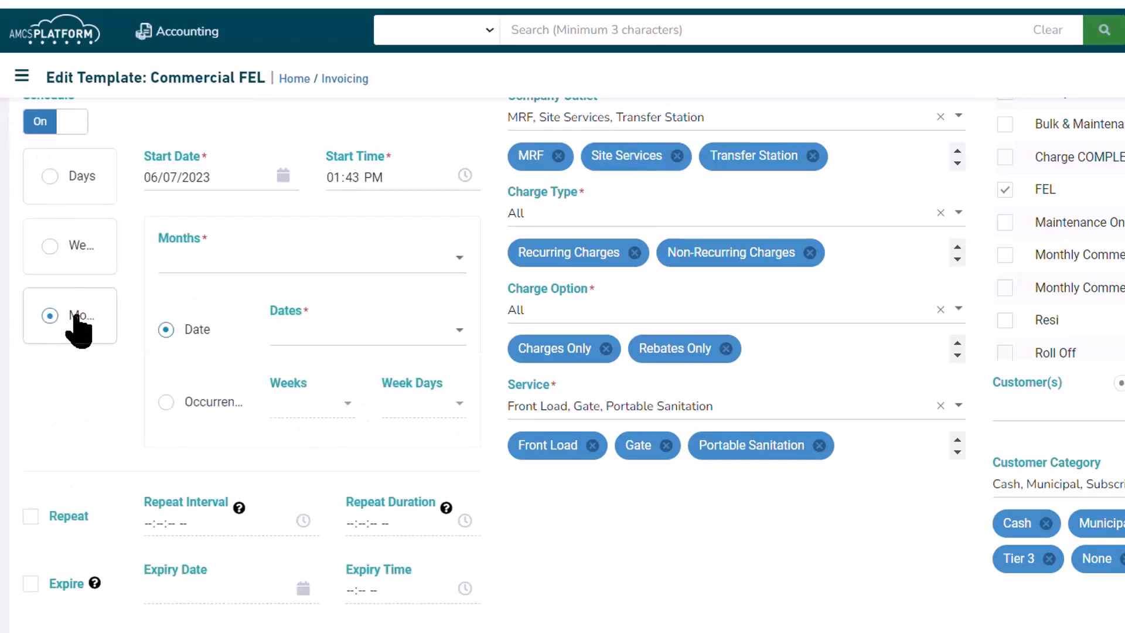
pyautogui.click(49, 246)
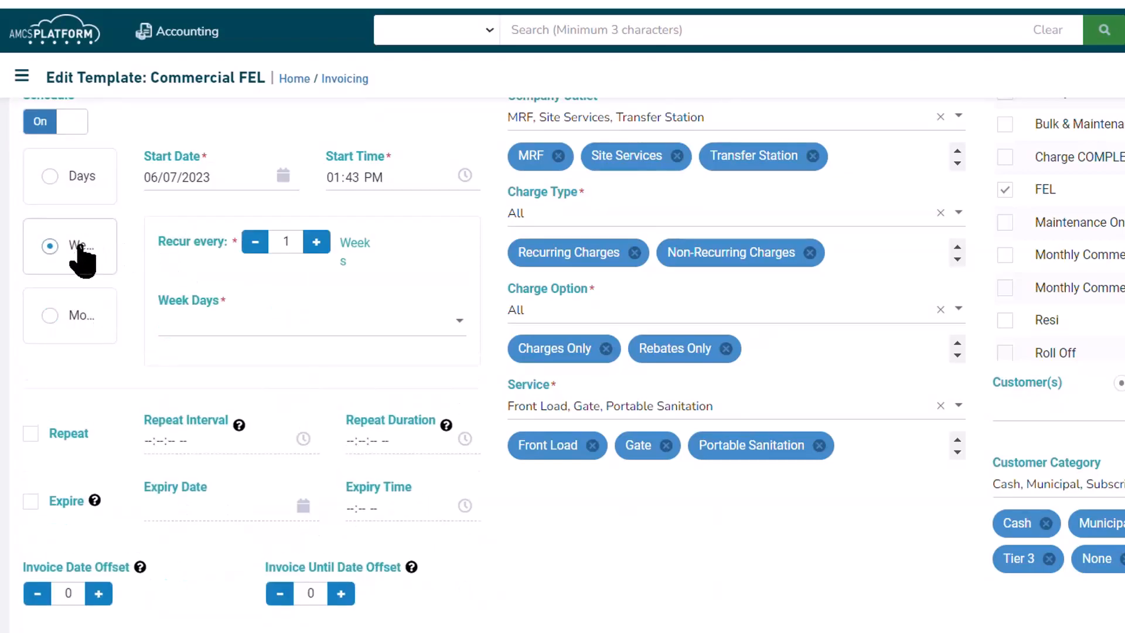
pyautogui.click(311, 321)
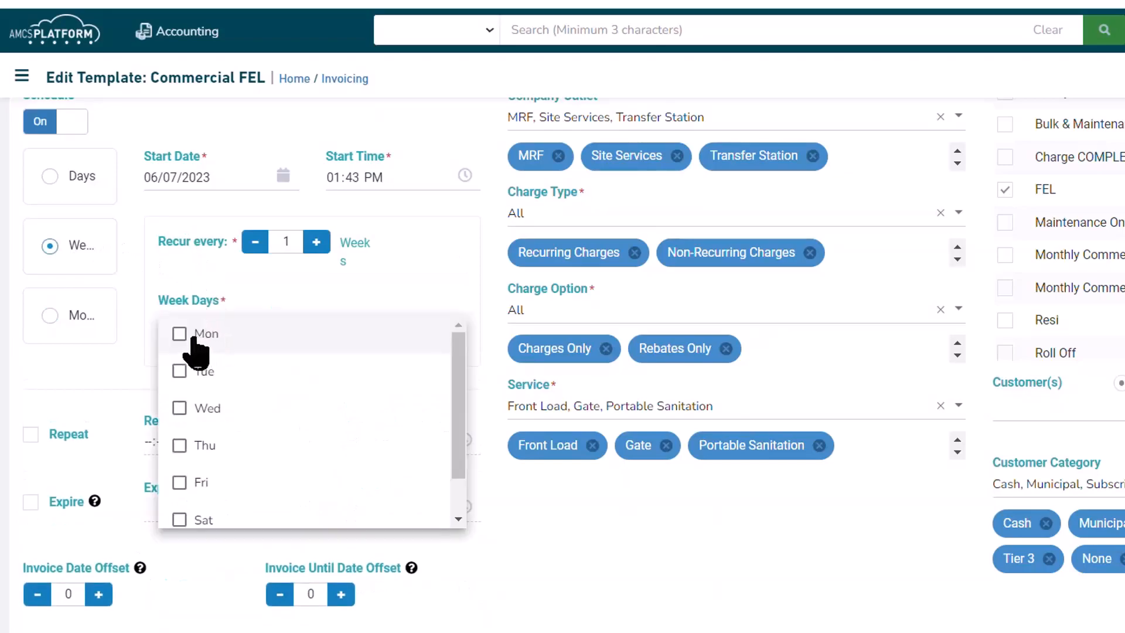
pyautogui.click(179, 334)
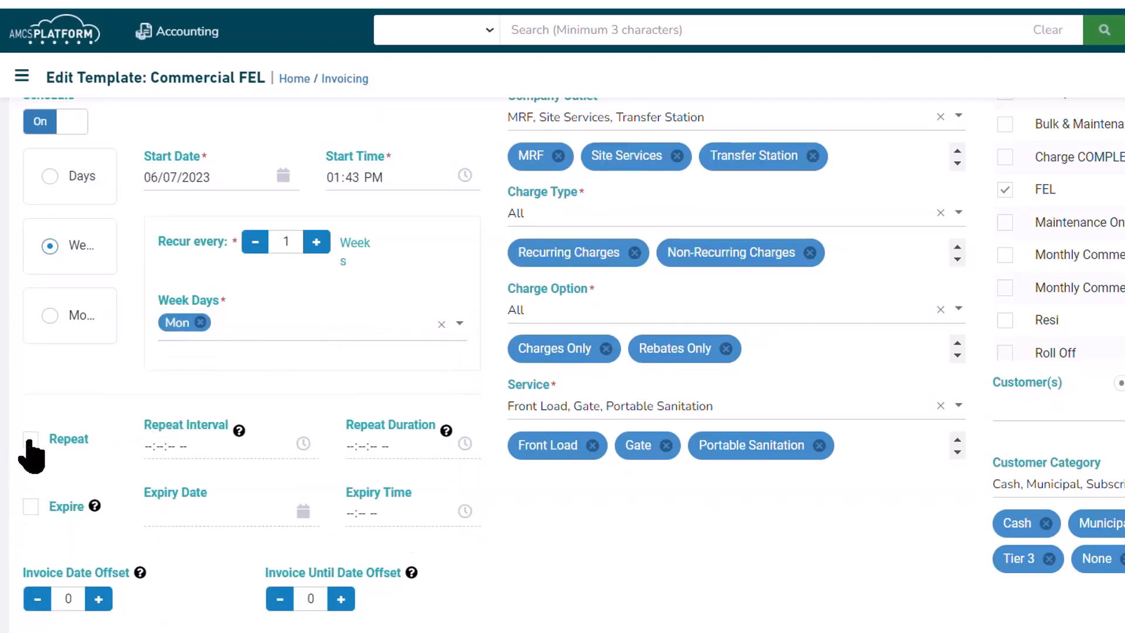
# - Enable Repeat with a 06:00 PM repeat interval and save the Commercial FEL template
pyautogui.click(31, 439)
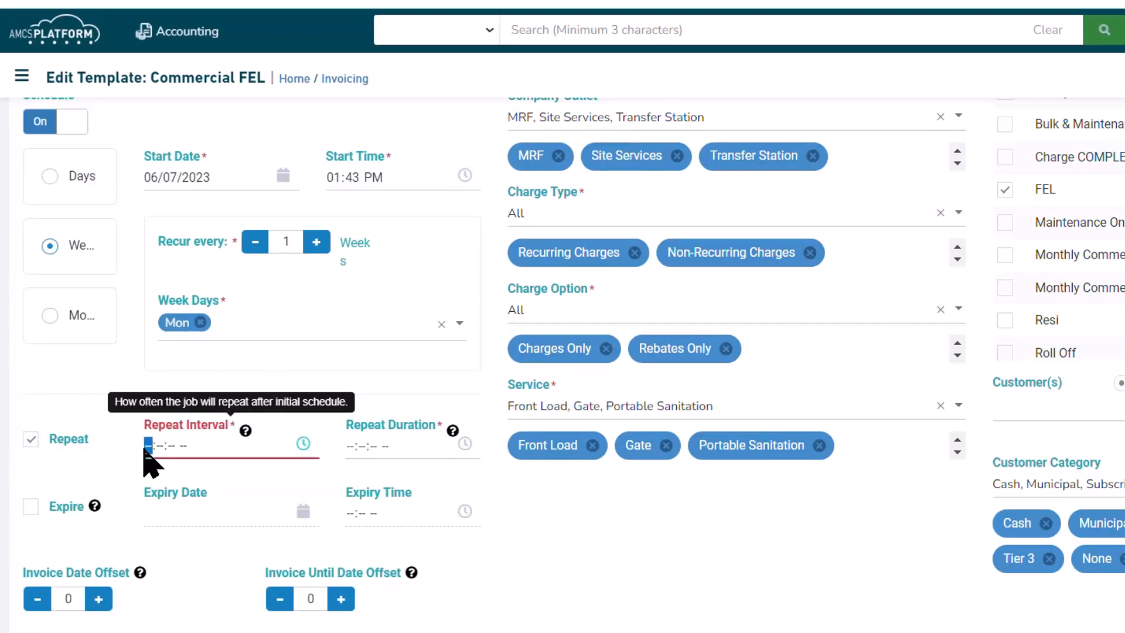
pyautogui.write('06:--:-- PM')
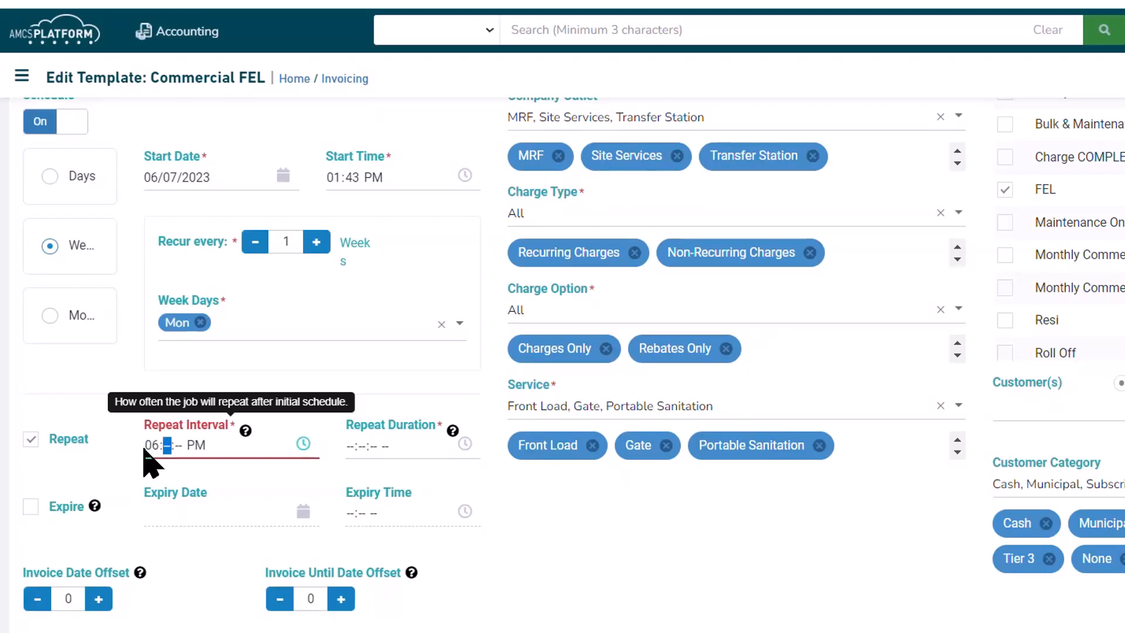
pyautogui.write('00')
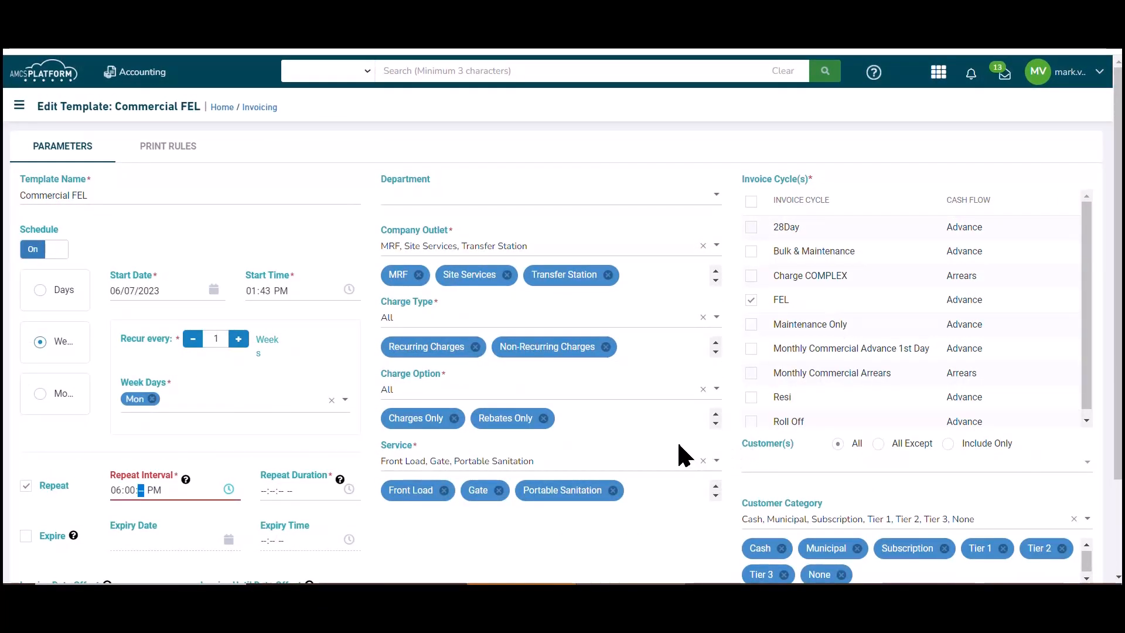
pyautogui.scroll(-3)
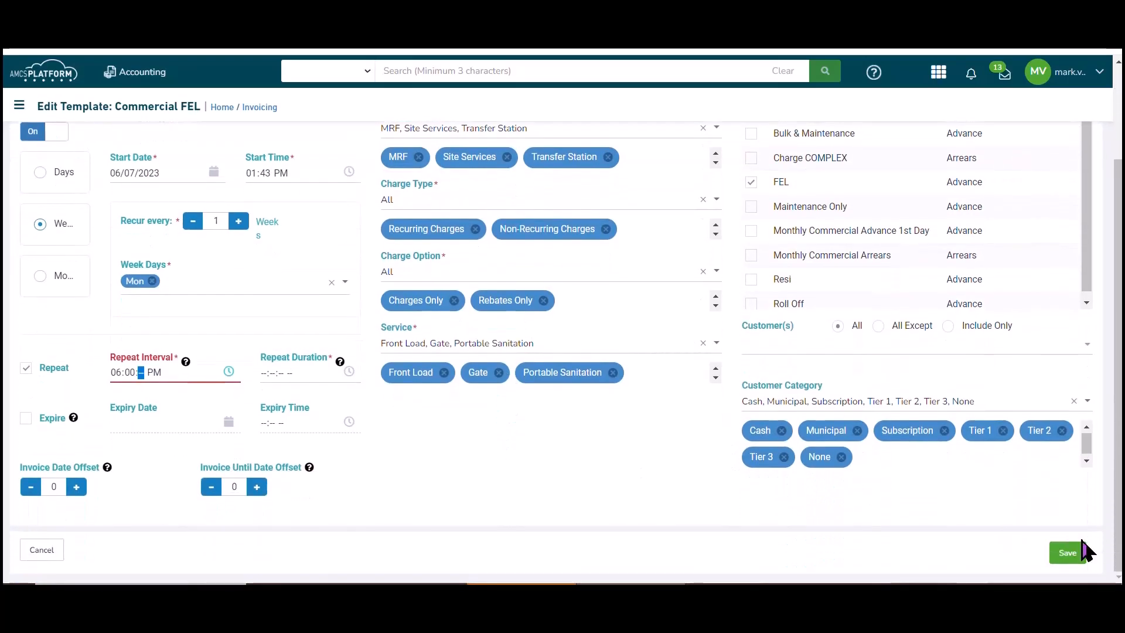
pyautogui.click(1066, 553)
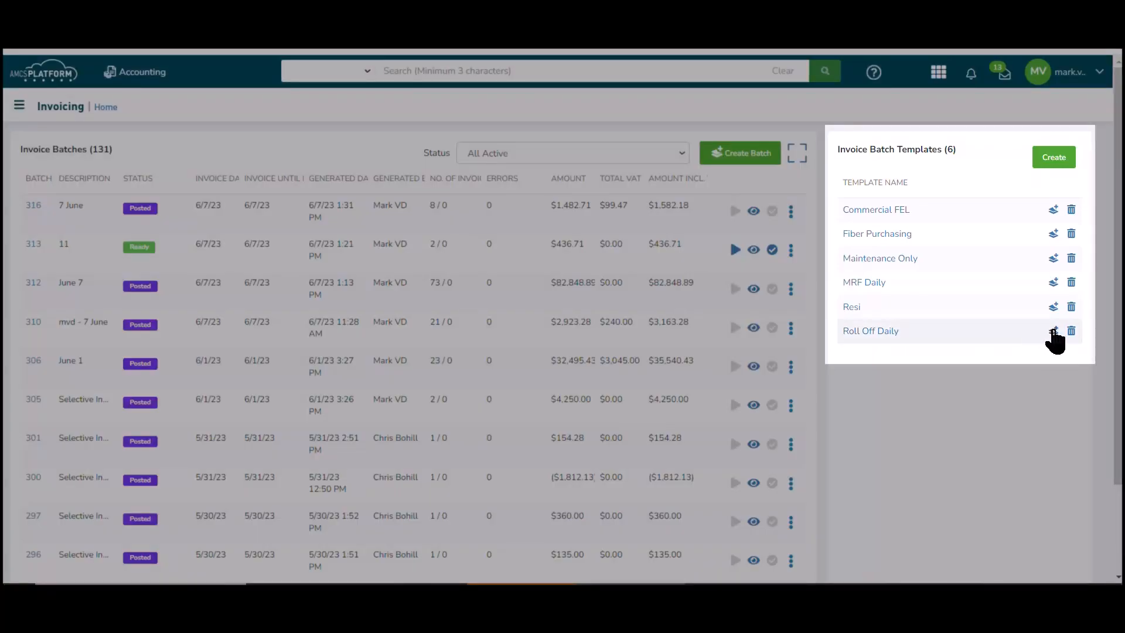
# - Create a Roll Off Daily batch without Rebates Only, described '7 Jun', and generate it
pyautogui.click(1052, 330)
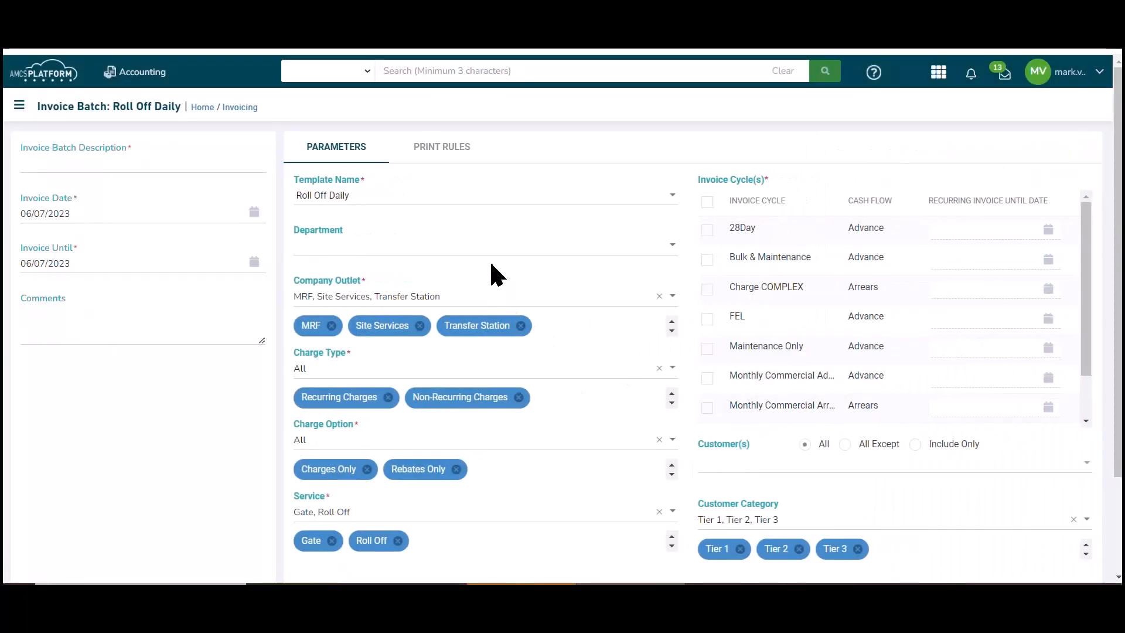
pyautogui.scroll(-3)
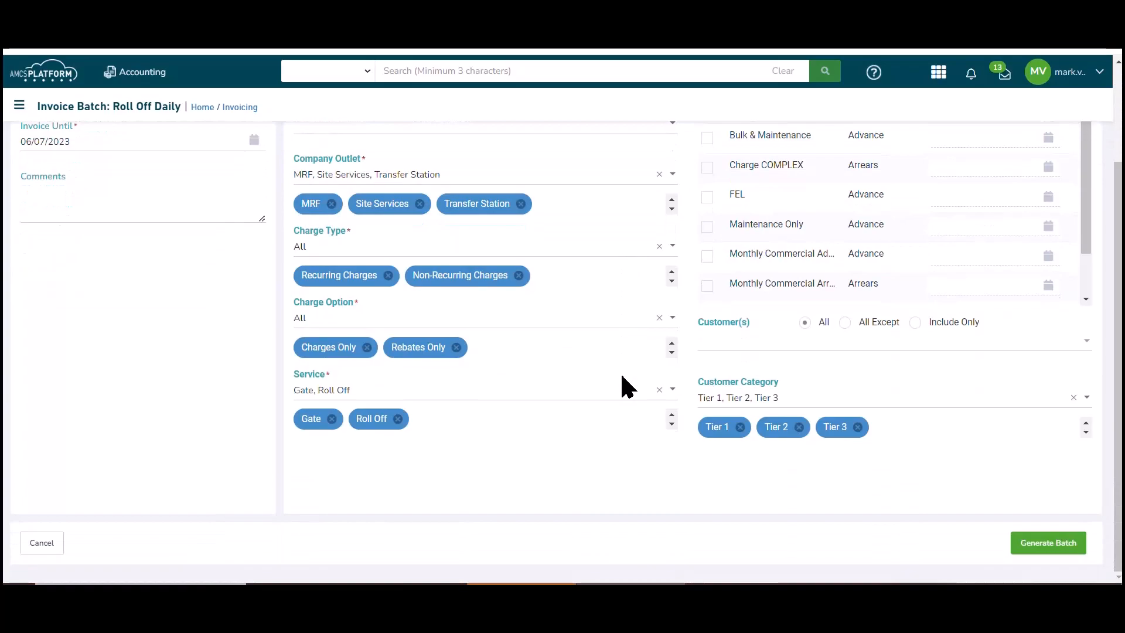
pyautogui.moveTo(422, 444)
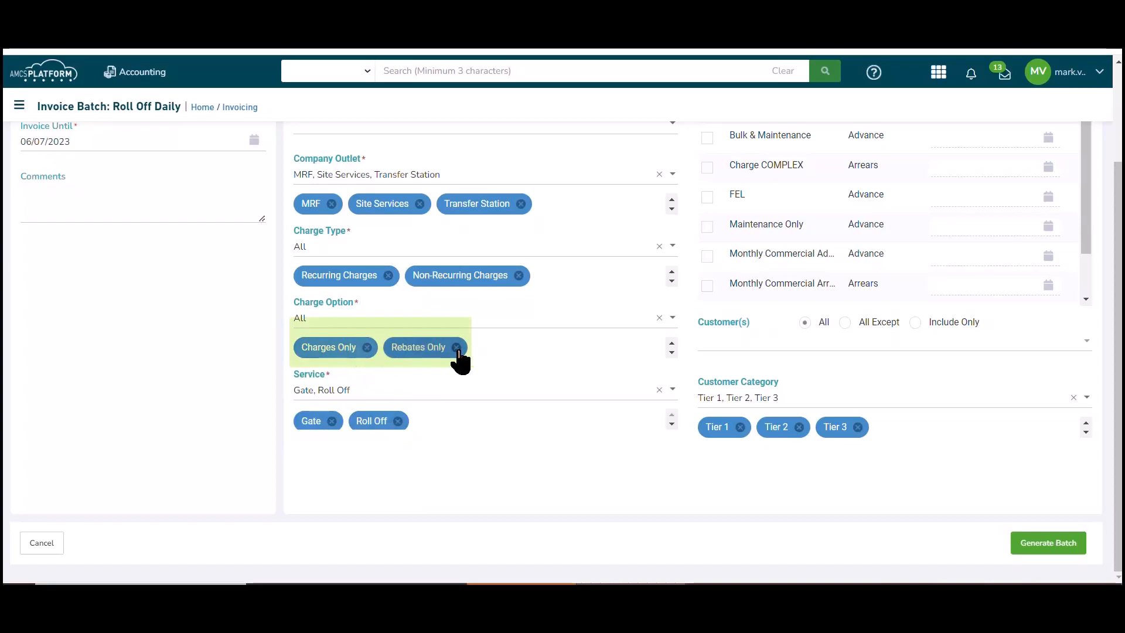
pyautogui.click(454, 347)
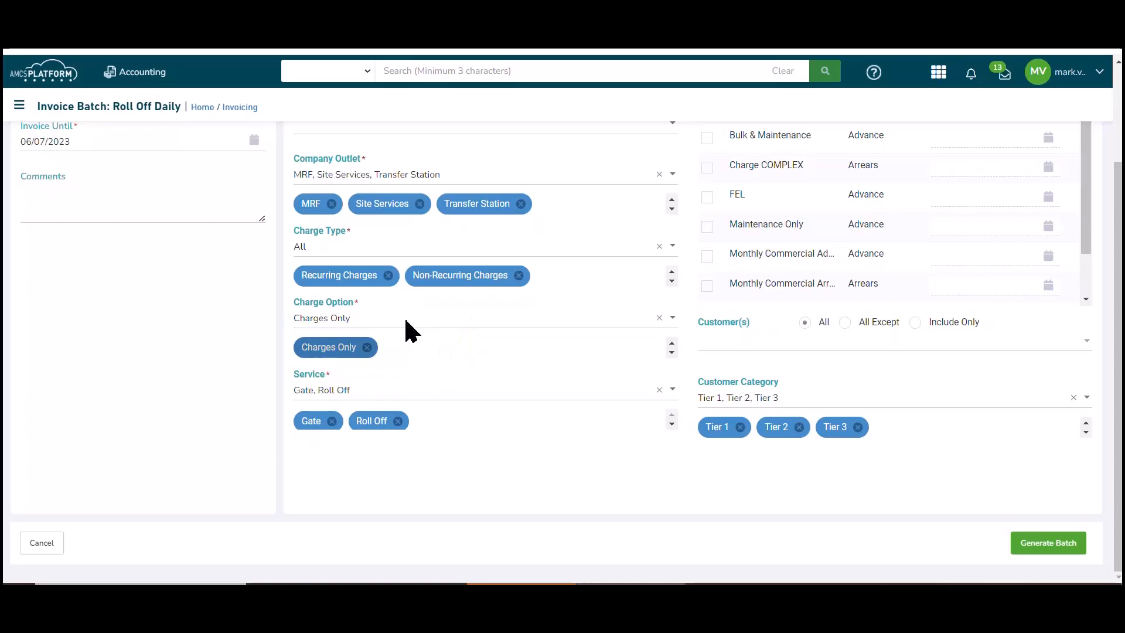
pyautogui.click(485, 318)
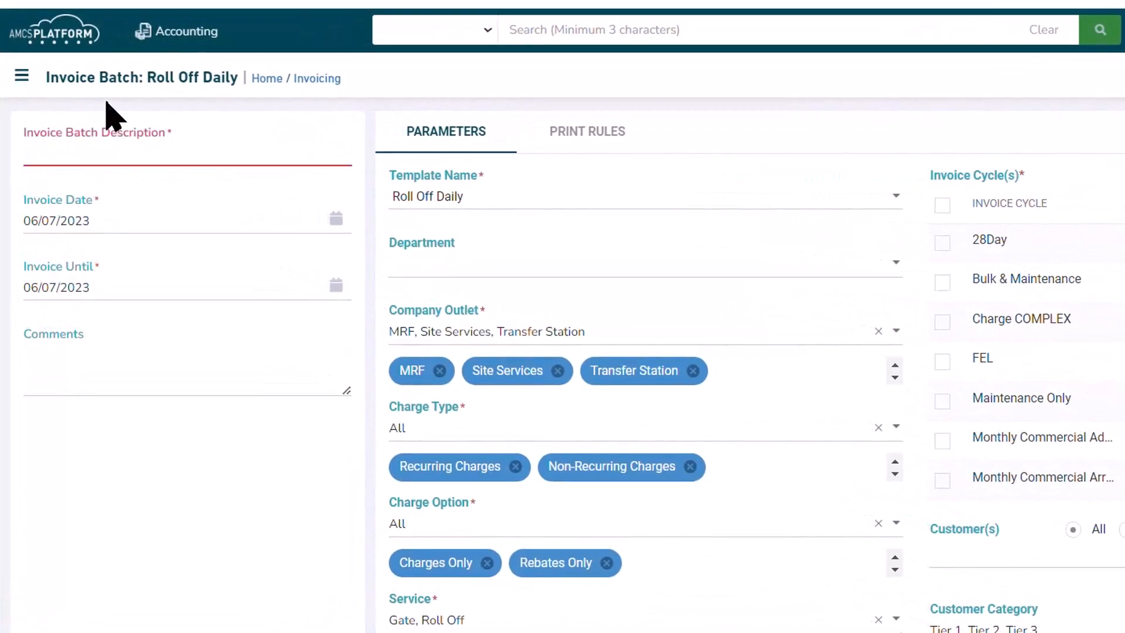
pyautogui.write('7 Jun')
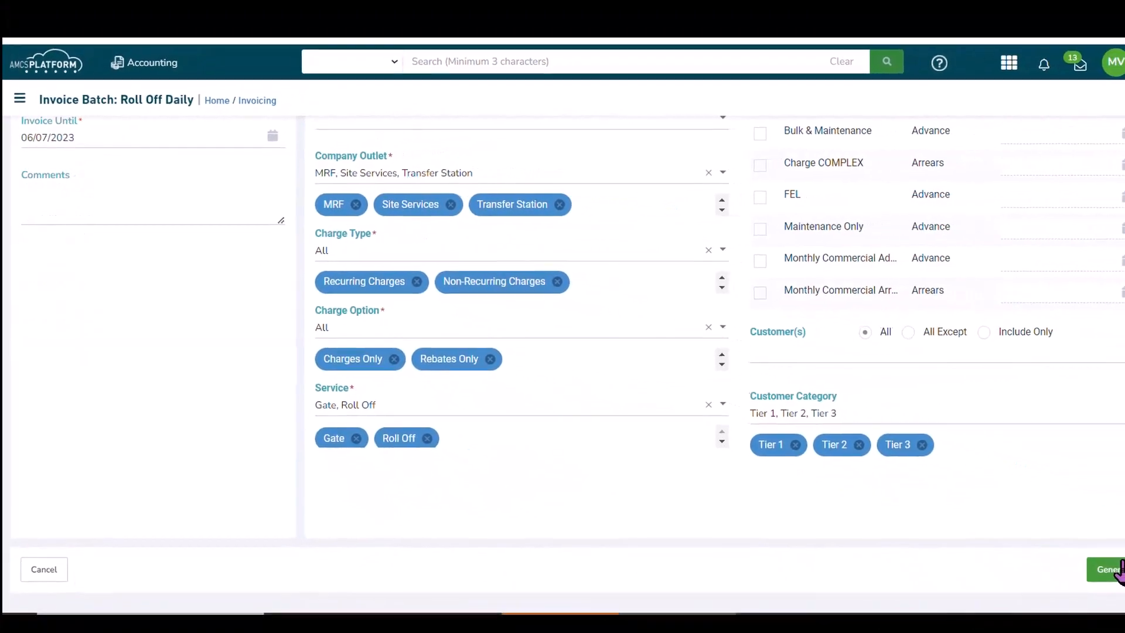
pyautogui.click(1109, 584)
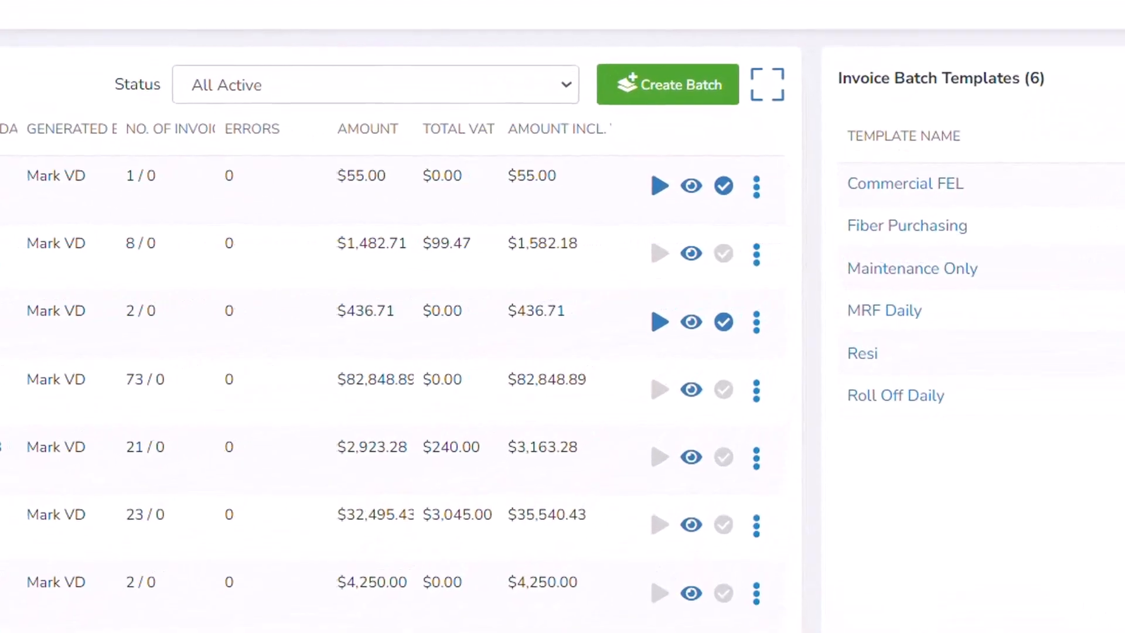
pyautogui.moveTo(689, 253)
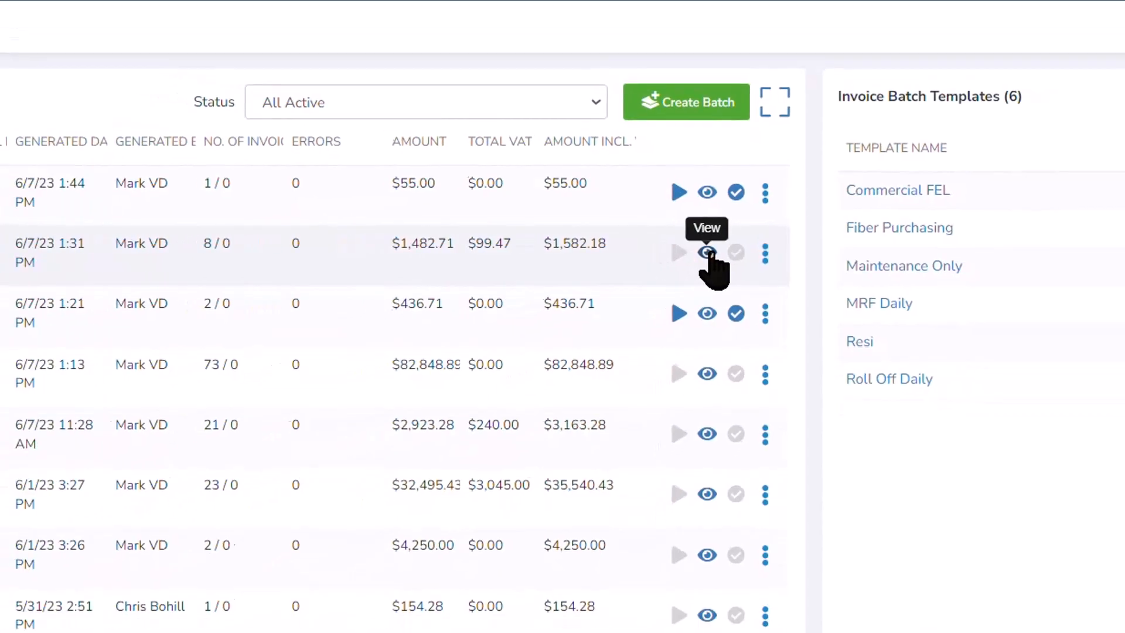
pyautogui.click(707, 253)
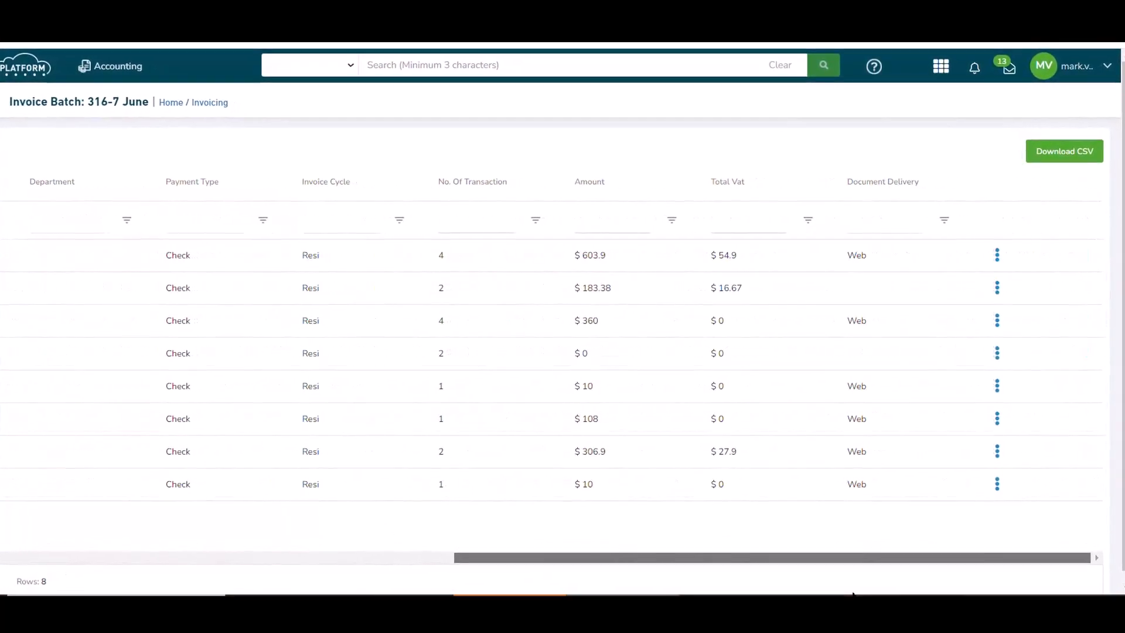
pyautogui.click(551, 173)
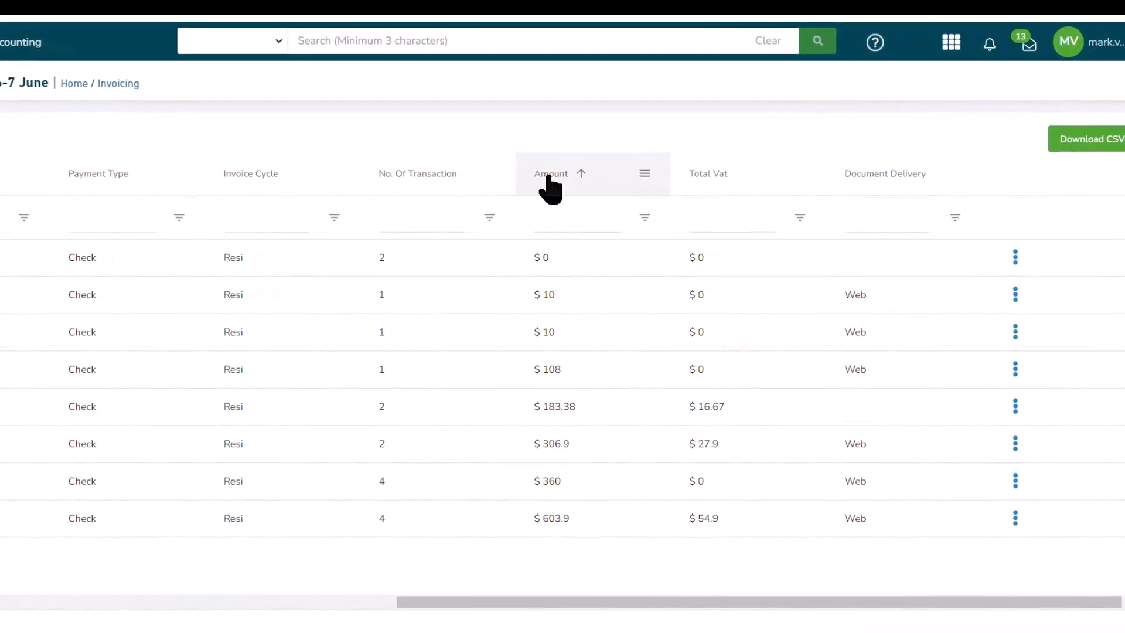
pyautogui.click(551, 174)
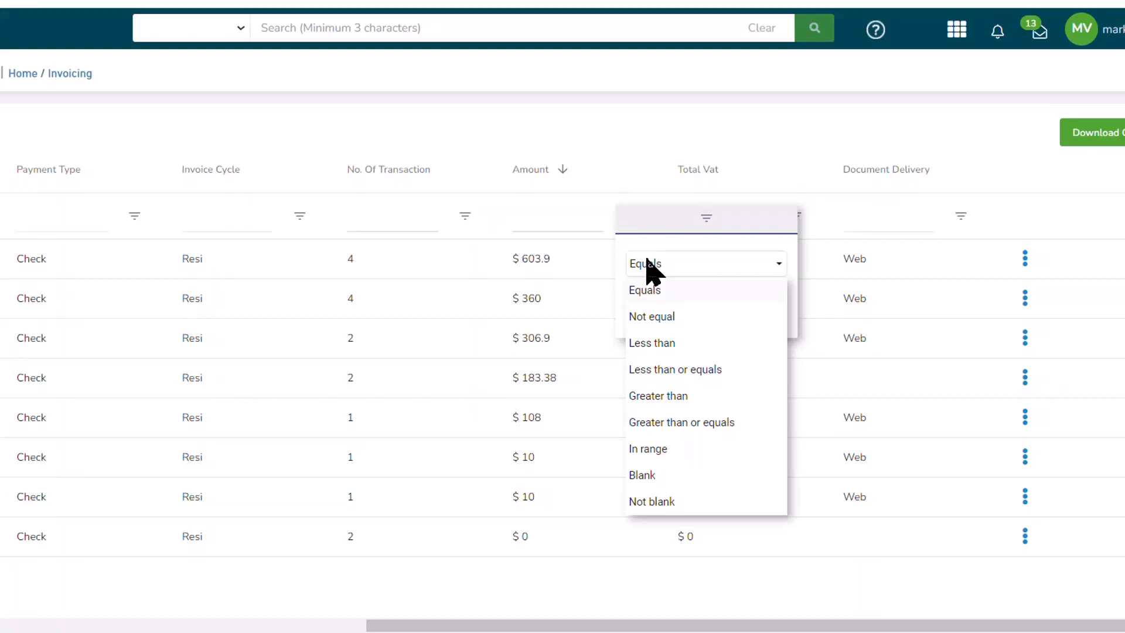
pyautogui.moveTo(635, 631)
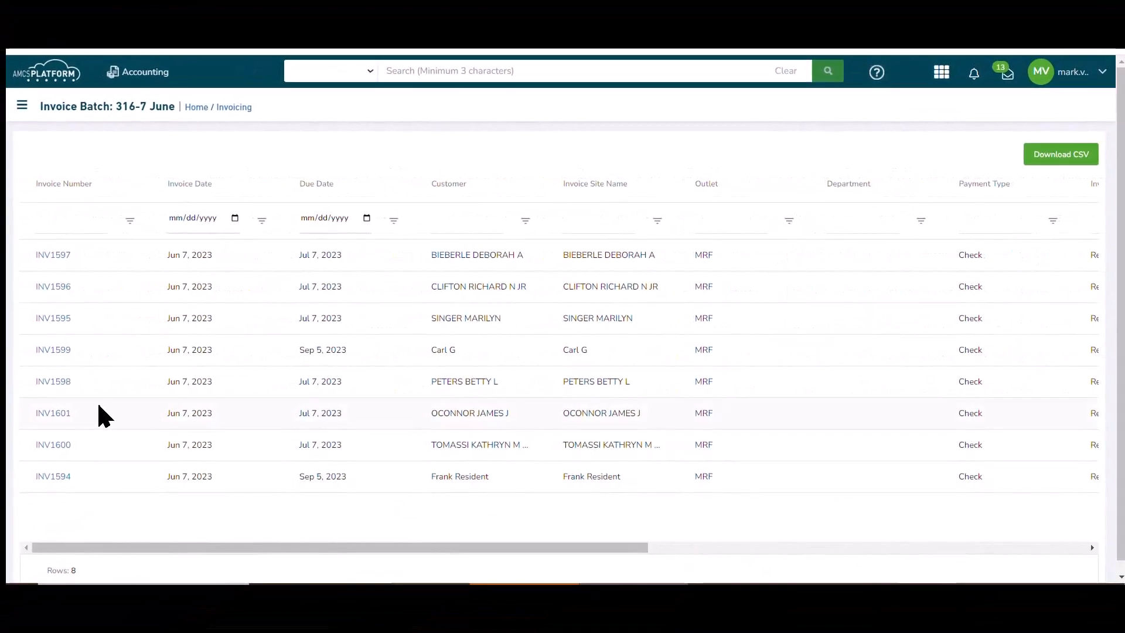
pyautogui.click(52, 255)
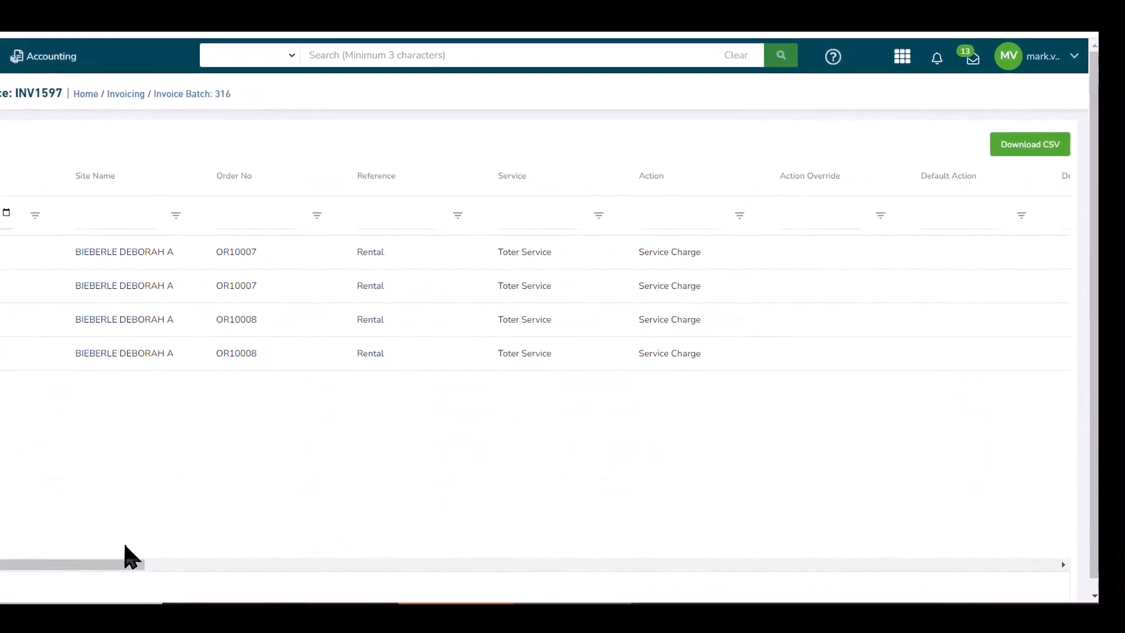
pyautogui.hscroll(3)
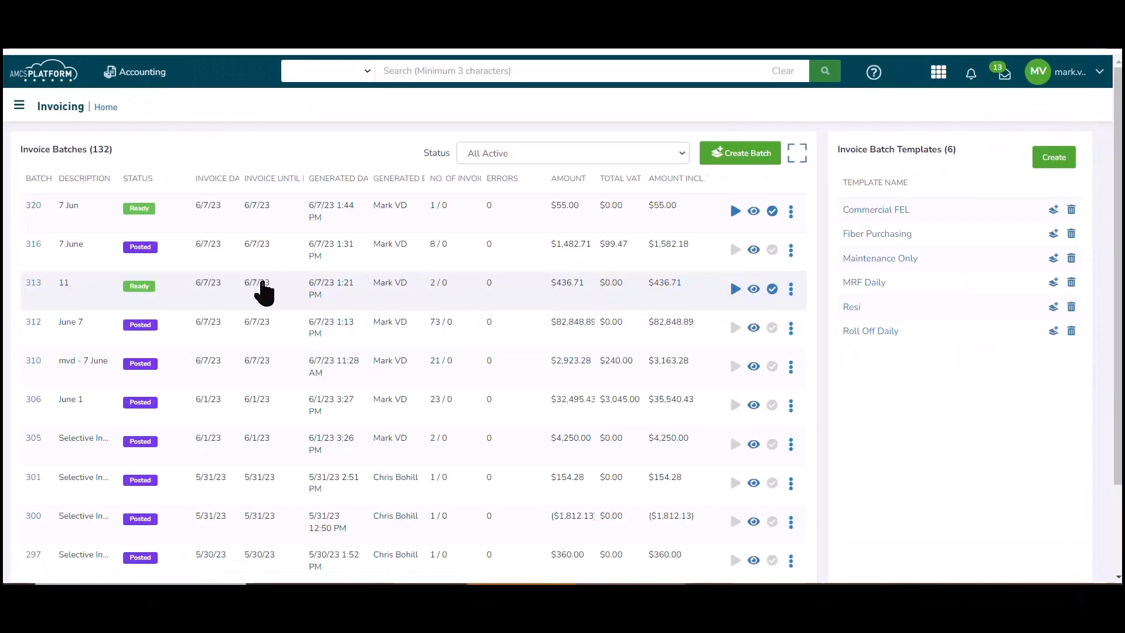
pyautogui.moveTo(466, 299)
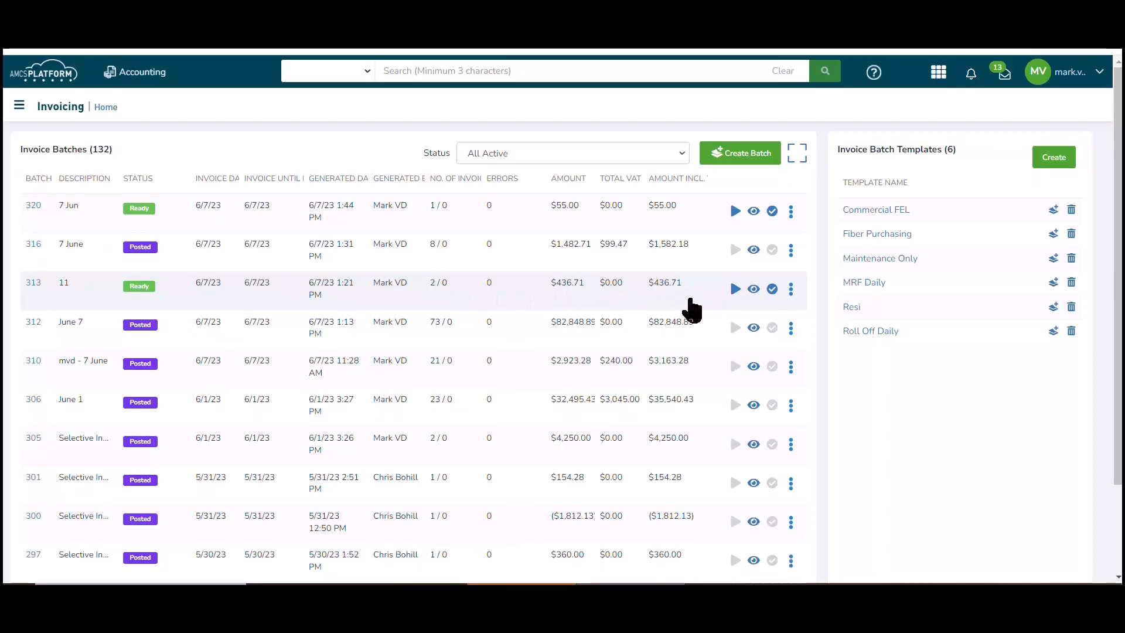
pyautogui.moveTo(754, 288)
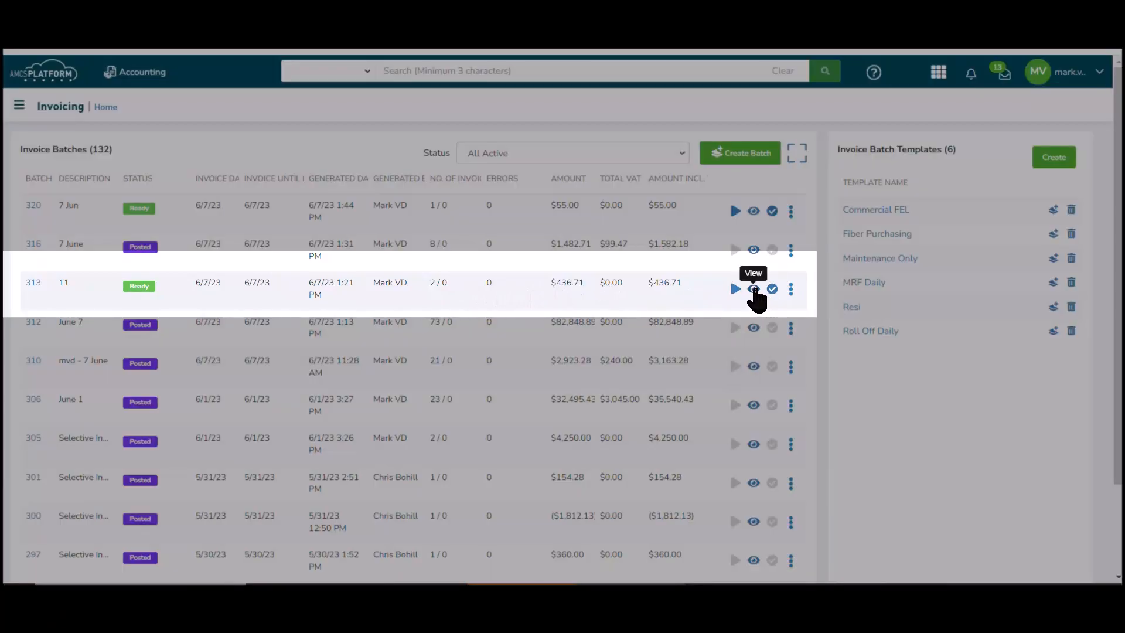
# - Preview batch 313, hold the General Mill $1041.91 invoice, and return to the batch list
pyautogui.click(752, 288)
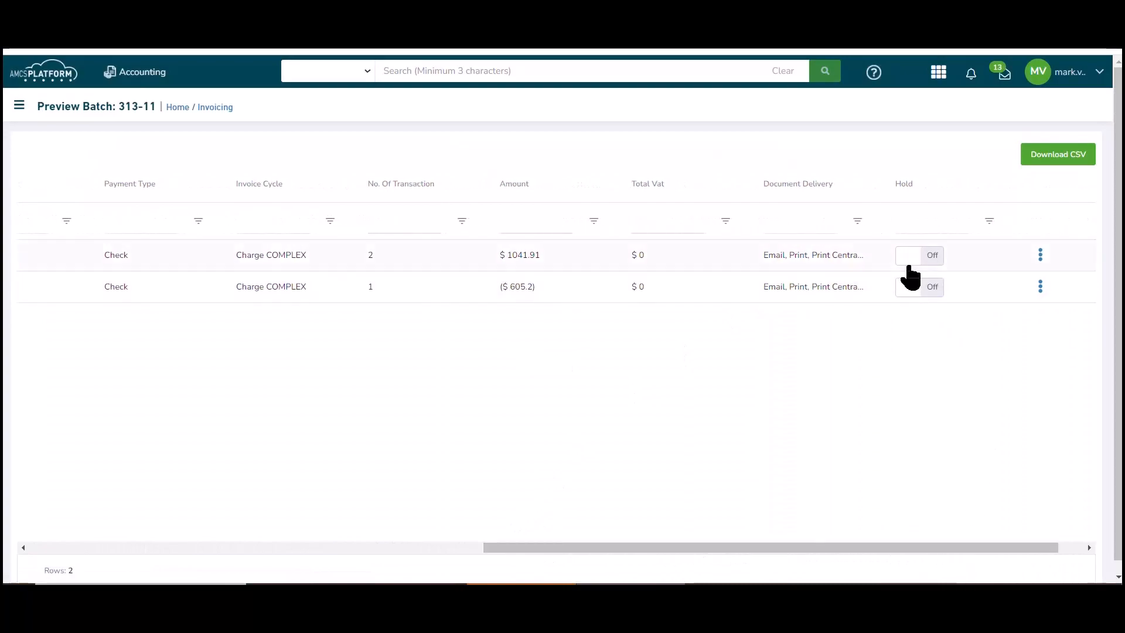
pyautogui.click(919, 255)
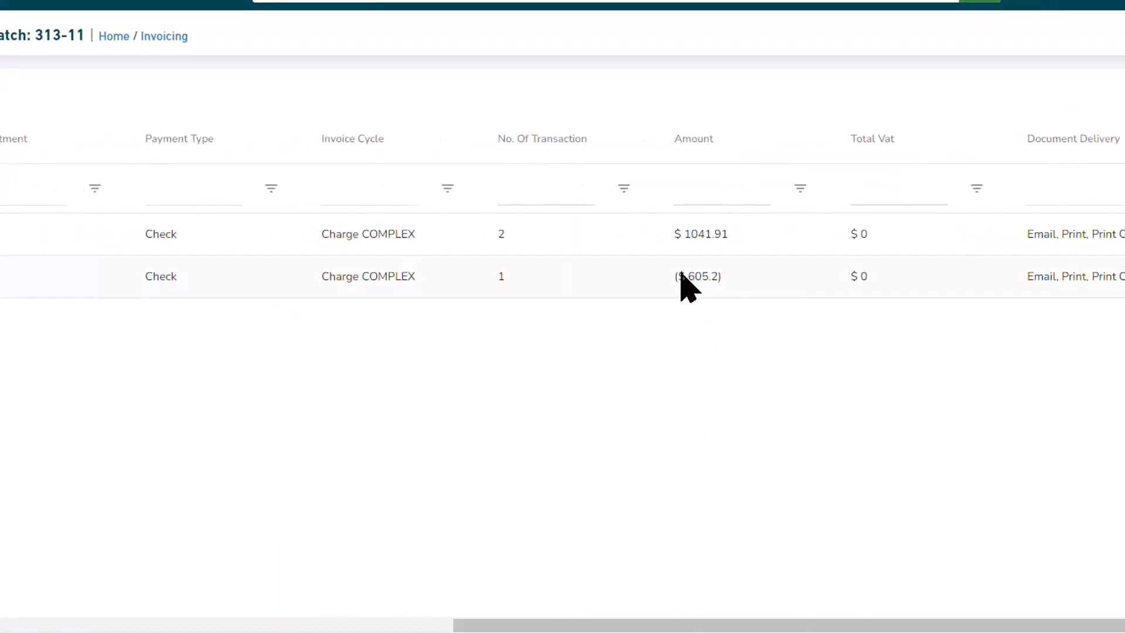
pyautogui.moveTo(689, 619)
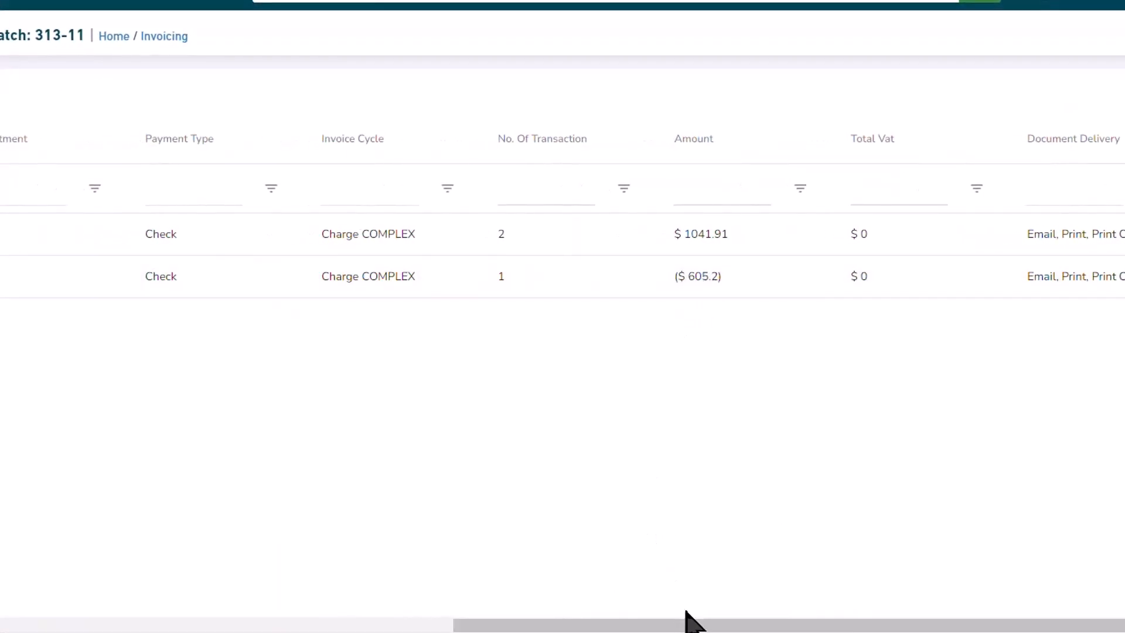
pyautogui.hscroll(-3)
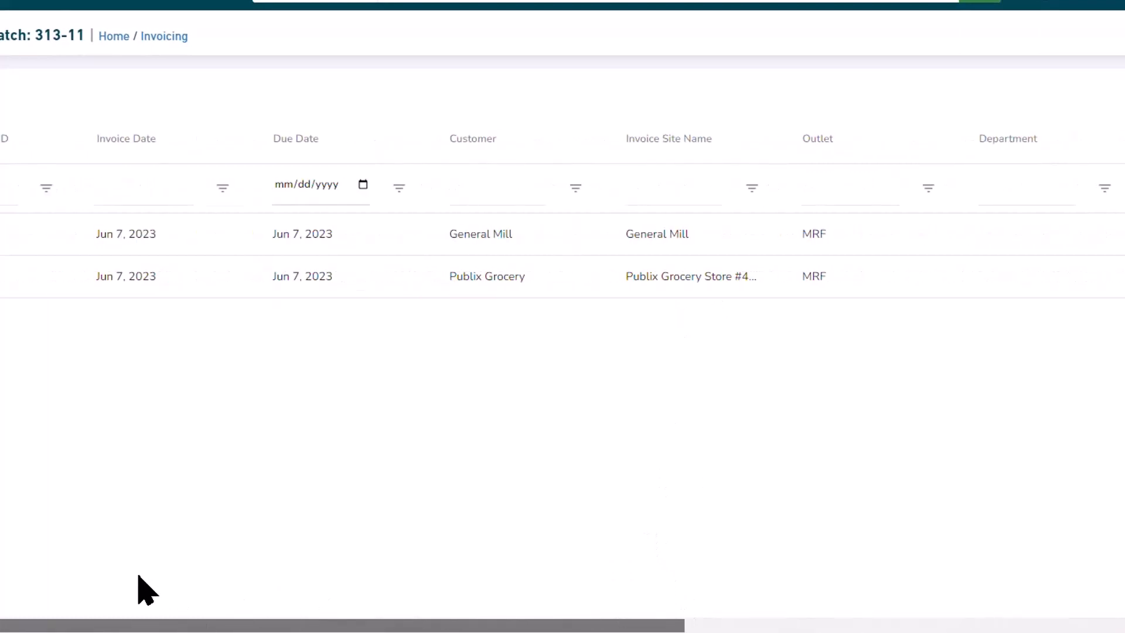
pyautogui.moveTo(515, 300)
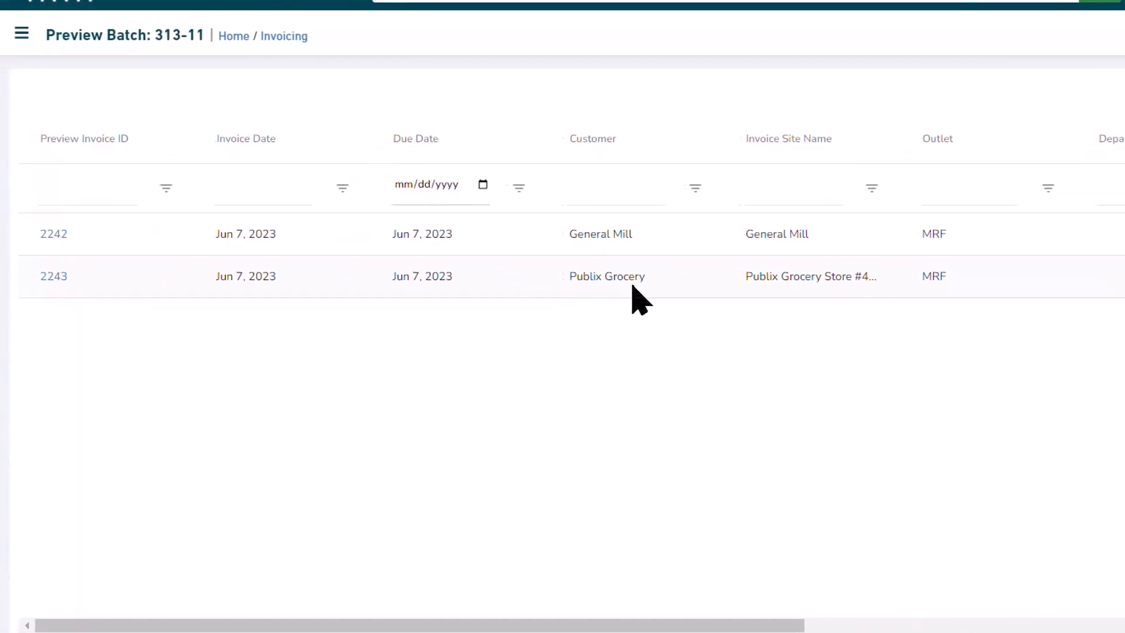
pyautogui.moveTo(318, 48)
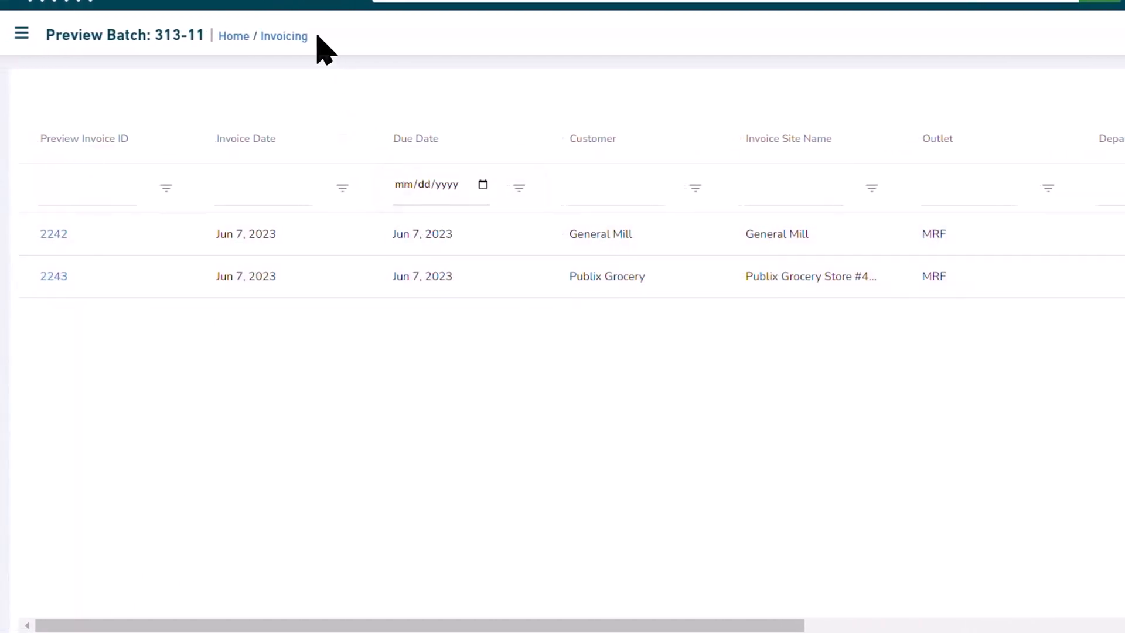
pyautogui.click(283, 35)
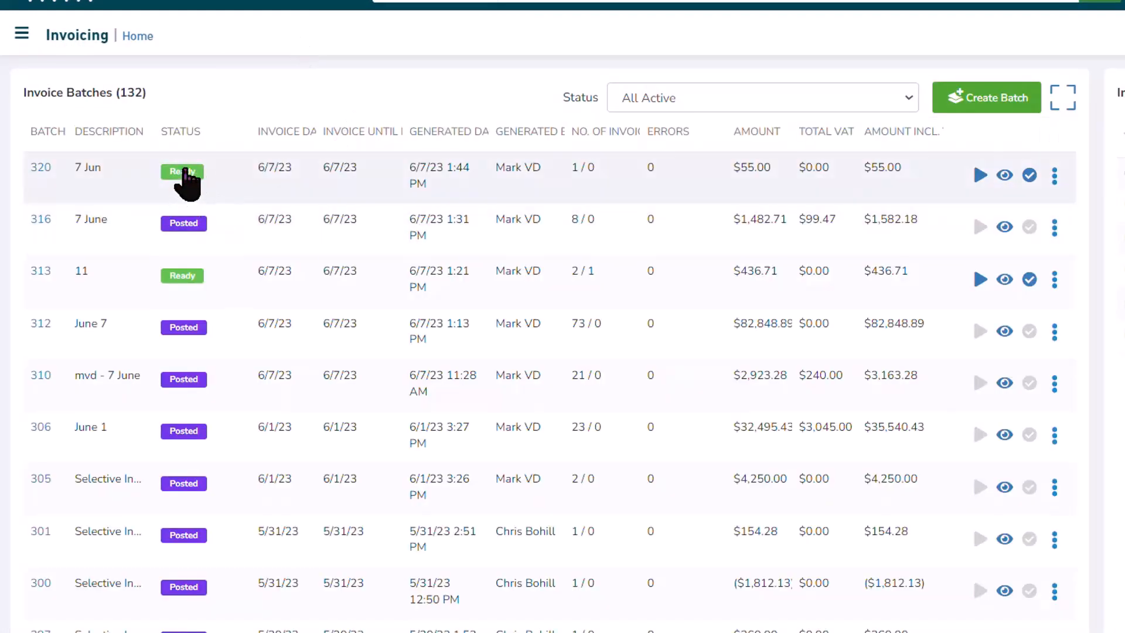
pyautogui.moveTo(979, 279)
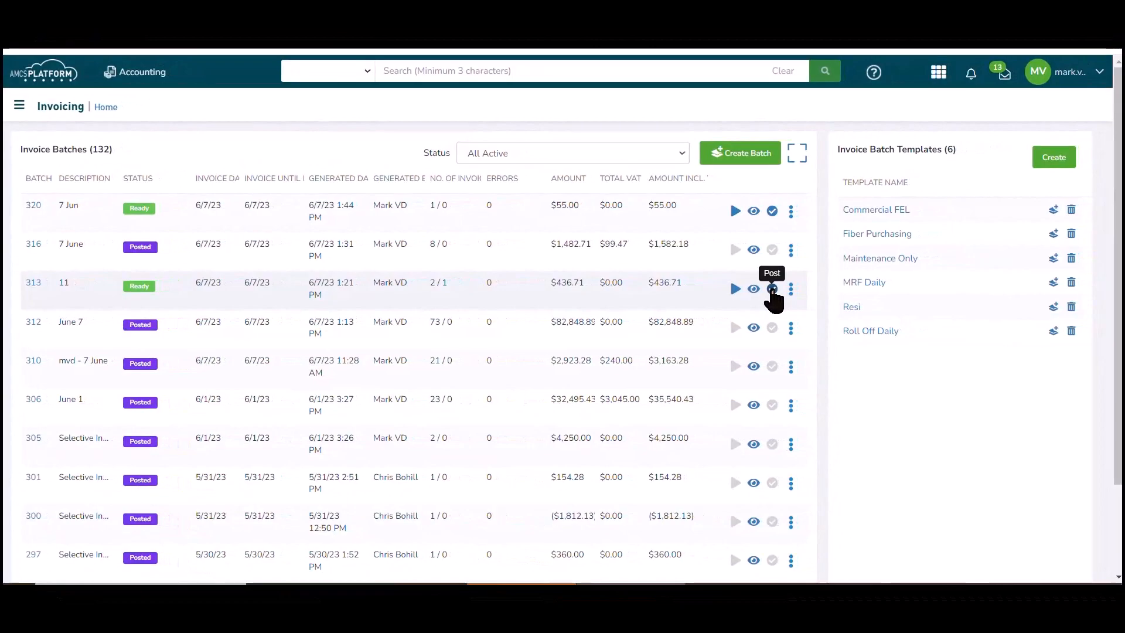
# - Post batch 313 and confirm in the Post Invoice Batch dialog
pyautogui.click(771, 288)
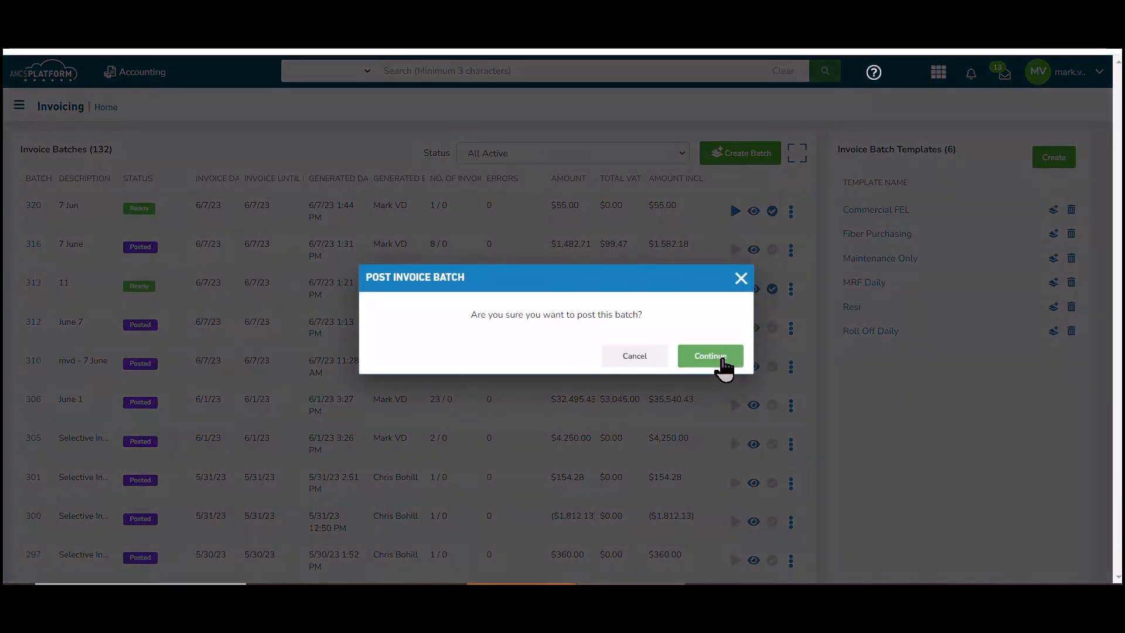
pyautogui.click(710, 356)
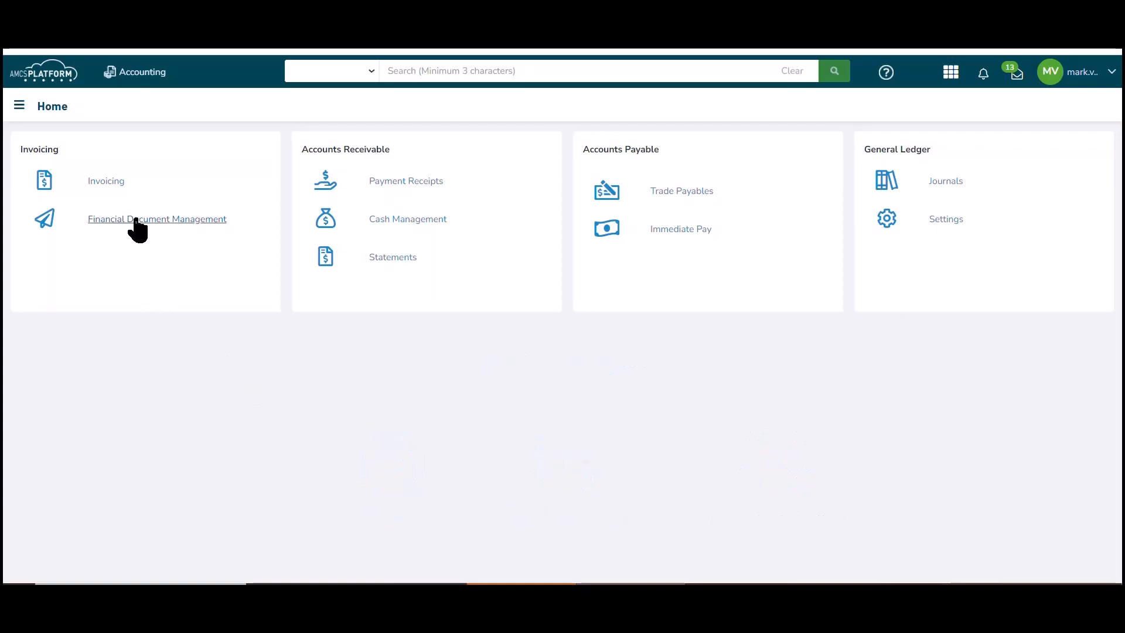
# - In Financial Document Management, deliver the SB1012 batch with All Invoices and Deliver All
pyautogui.click(156, 219)
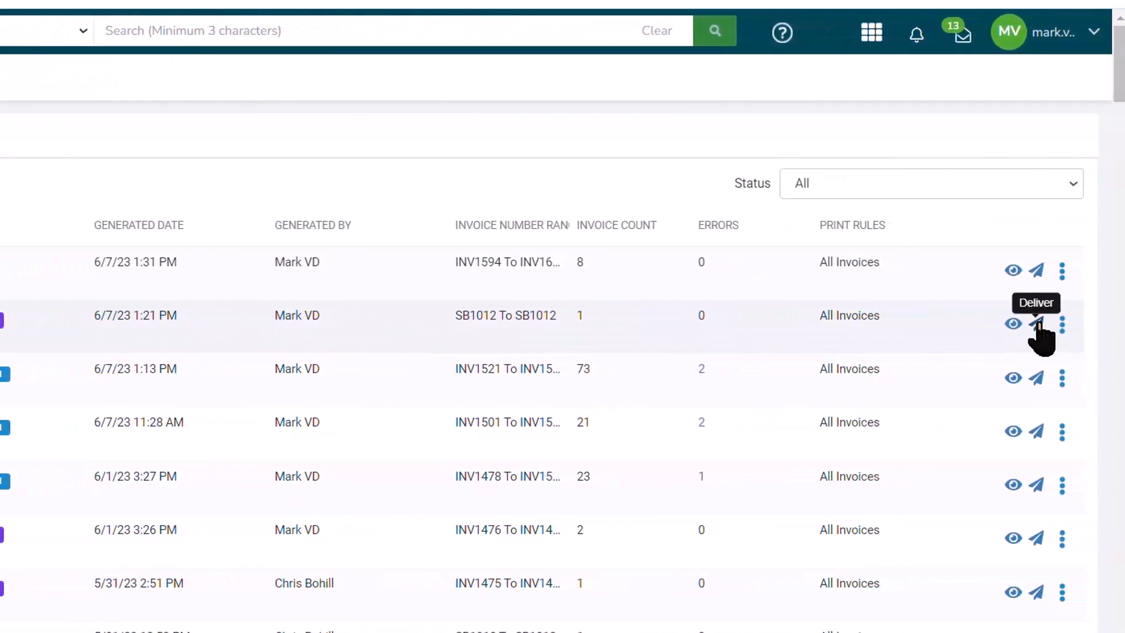
pyautogui.click(1036, 323)
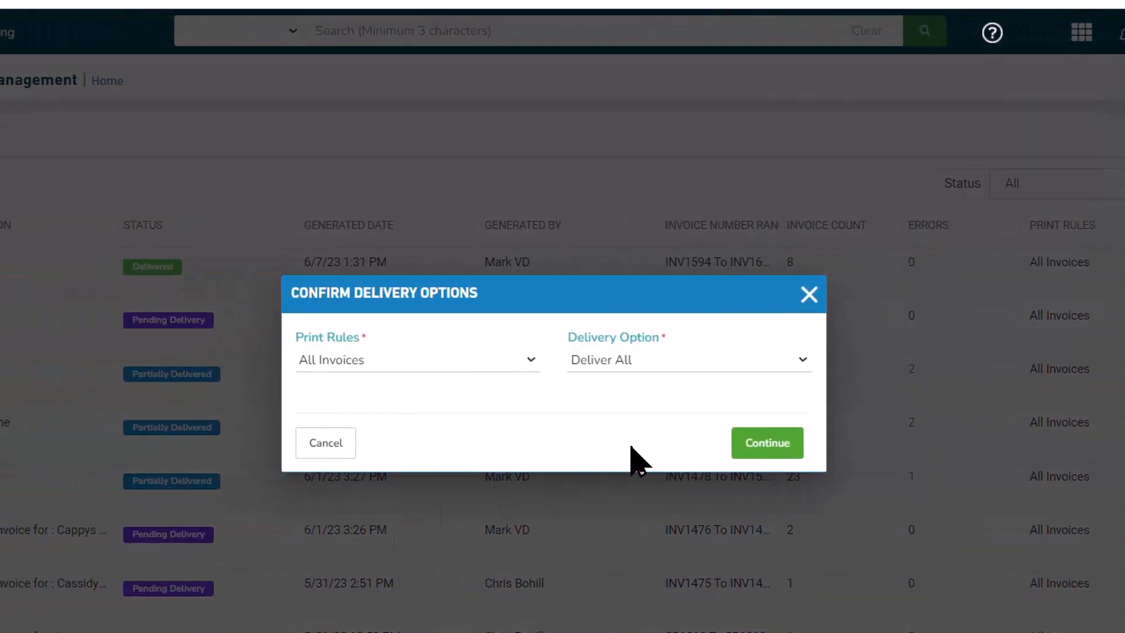
pyautogui.moveTo(634, 463)
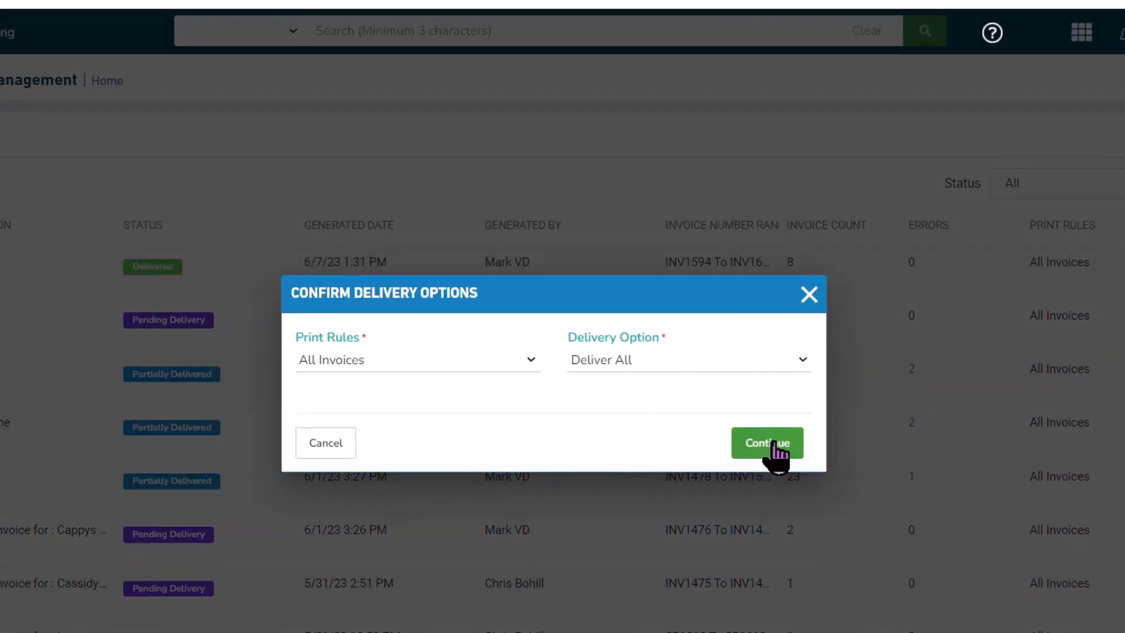
pyautogui.click(768, 443)
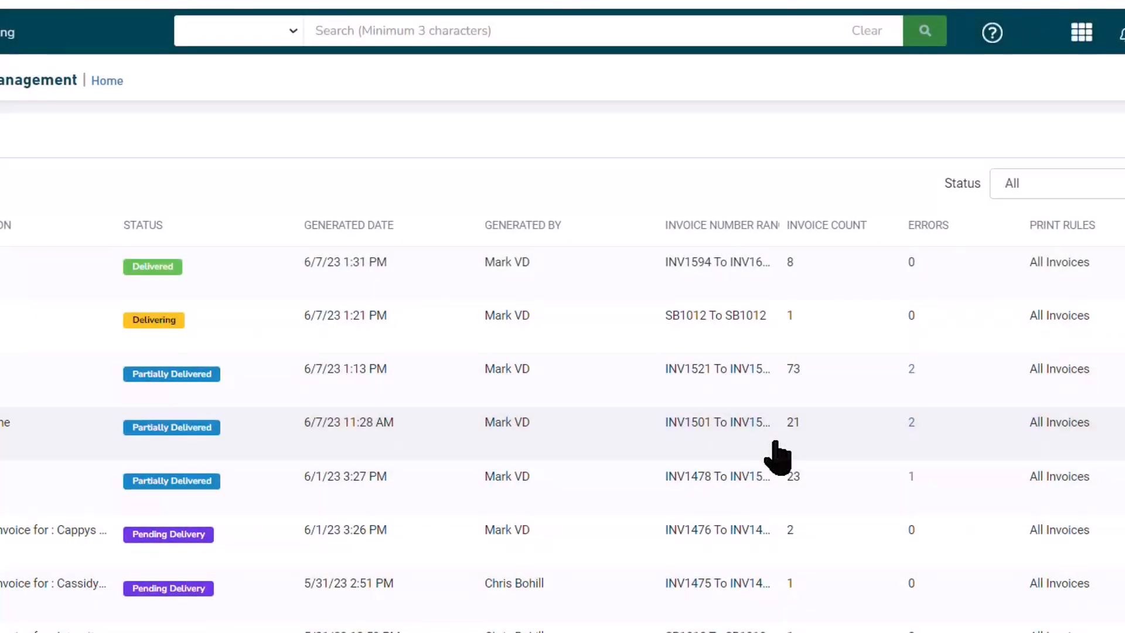